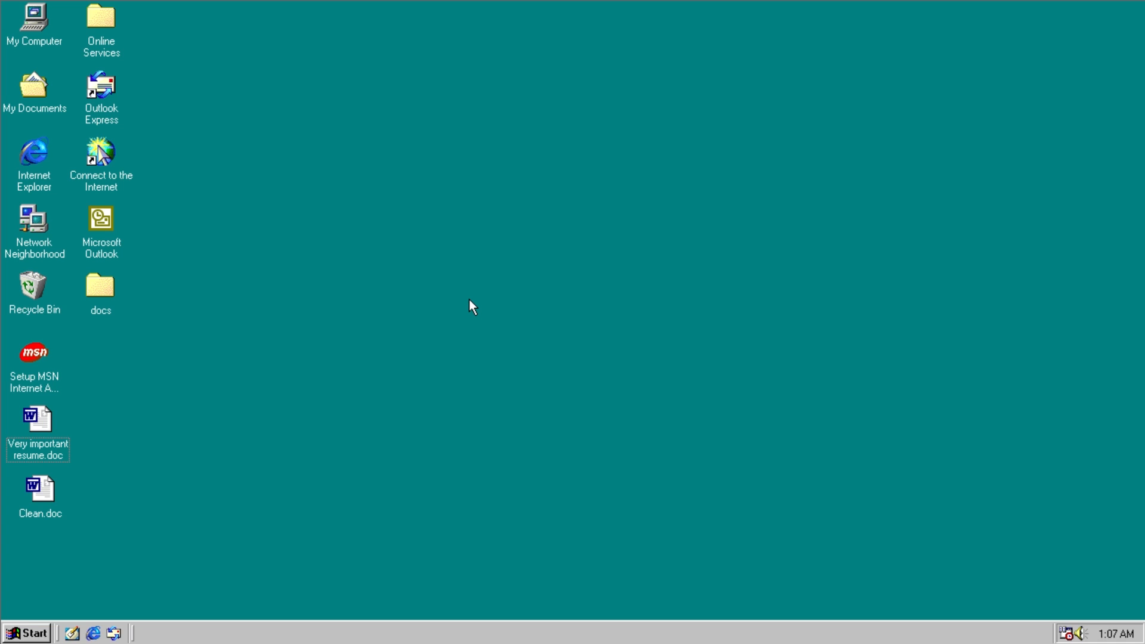
mouse_move(41, 433)
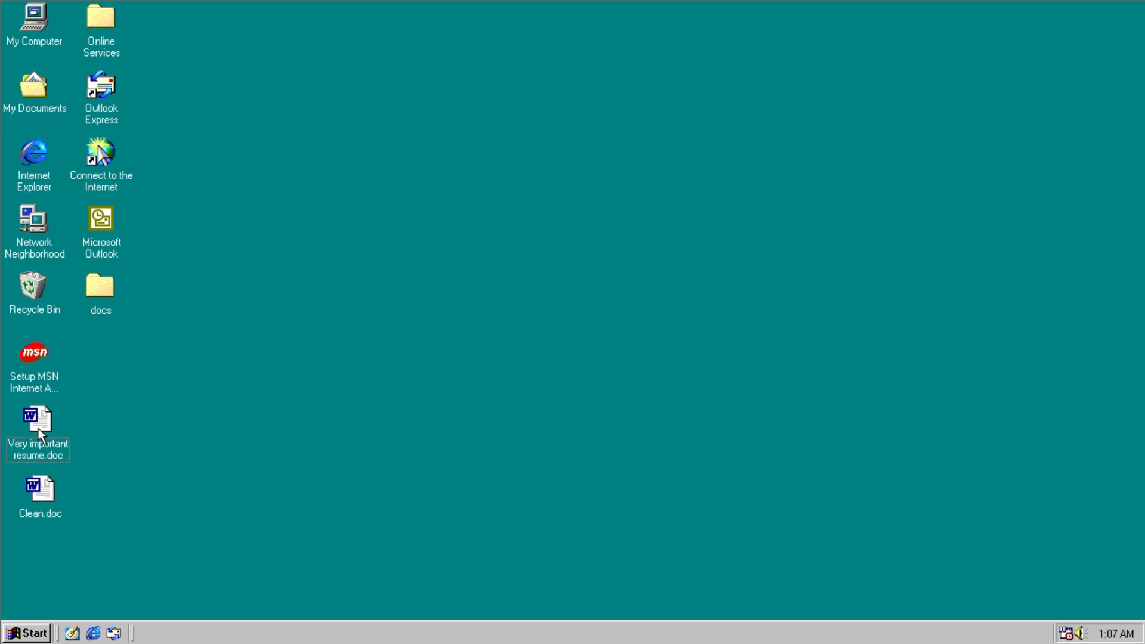
mouse_move(38, 424)
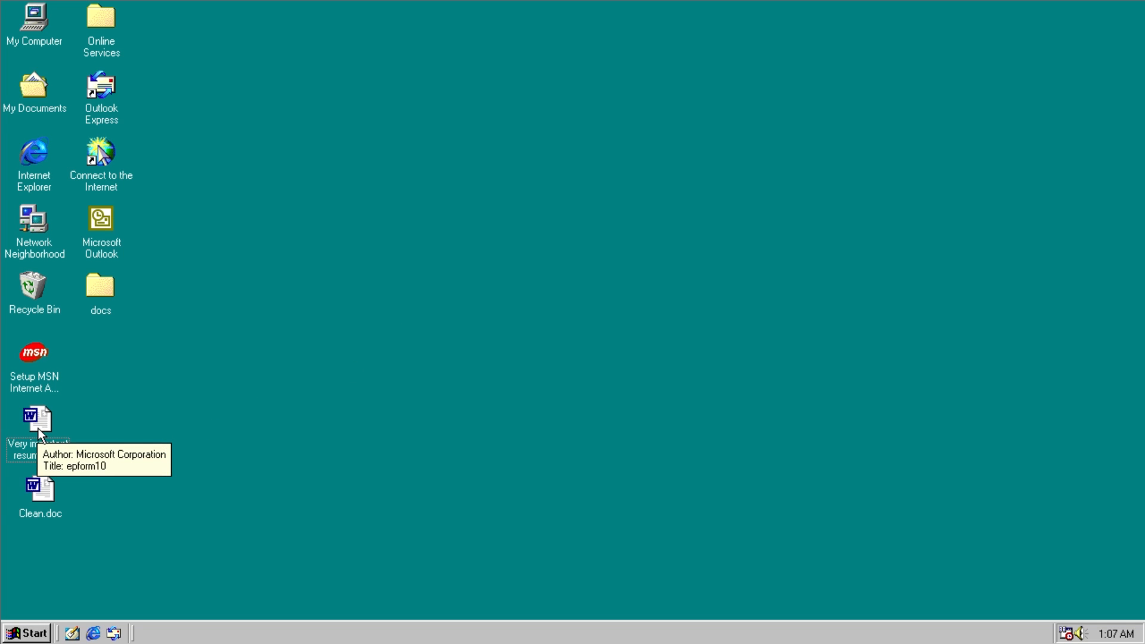
Step: Open 'Very important resume.doc' from the desktop in Word
double_click(38, 419)
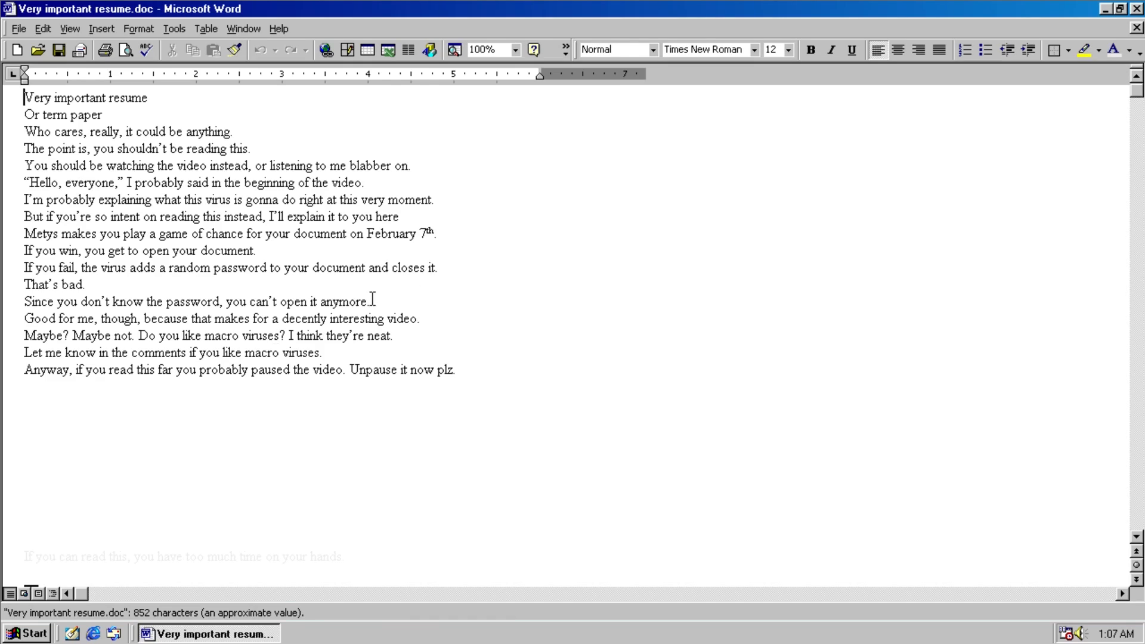
mouse_move(258, 105)
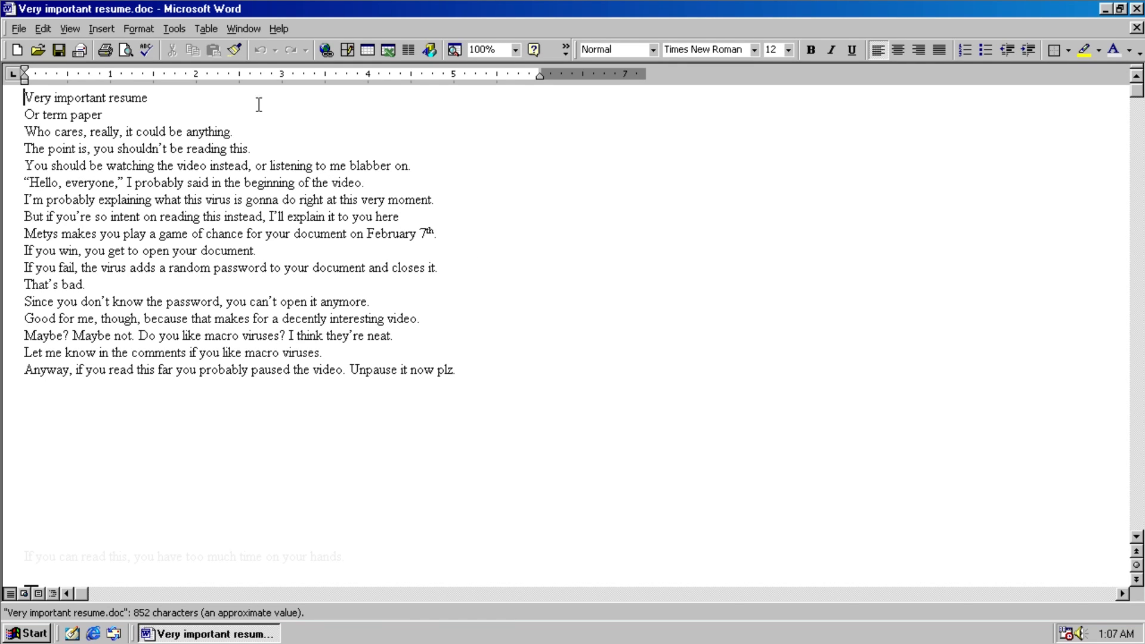
left_click(174, 29)
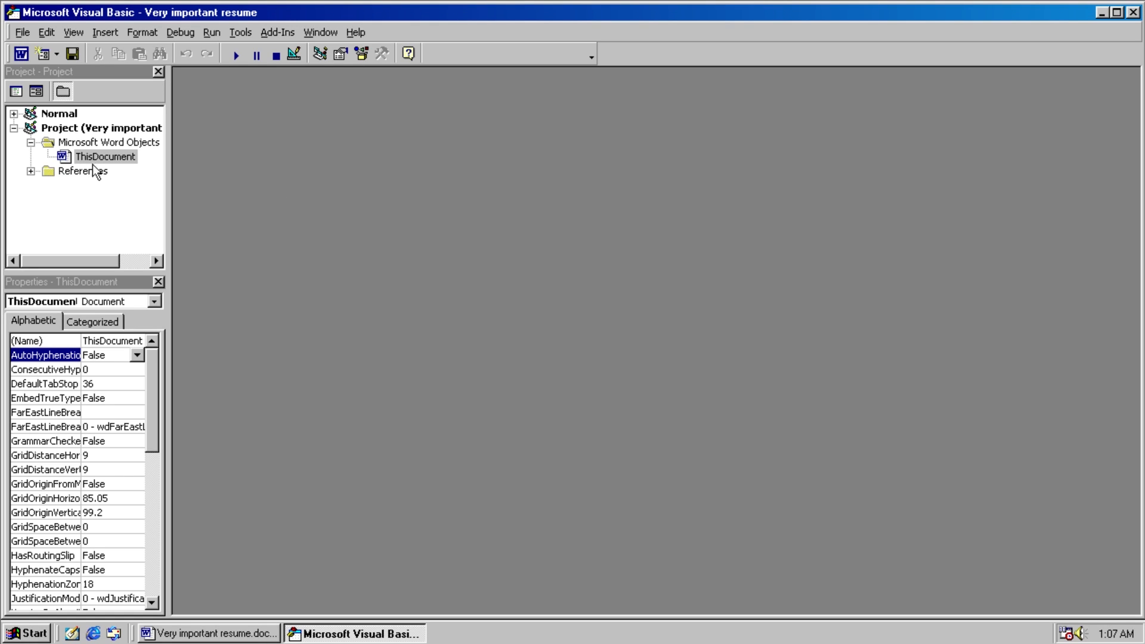
Step: View the resume's ThisDocument code module containing the Document_Open dice macro
double_click(105, 157)
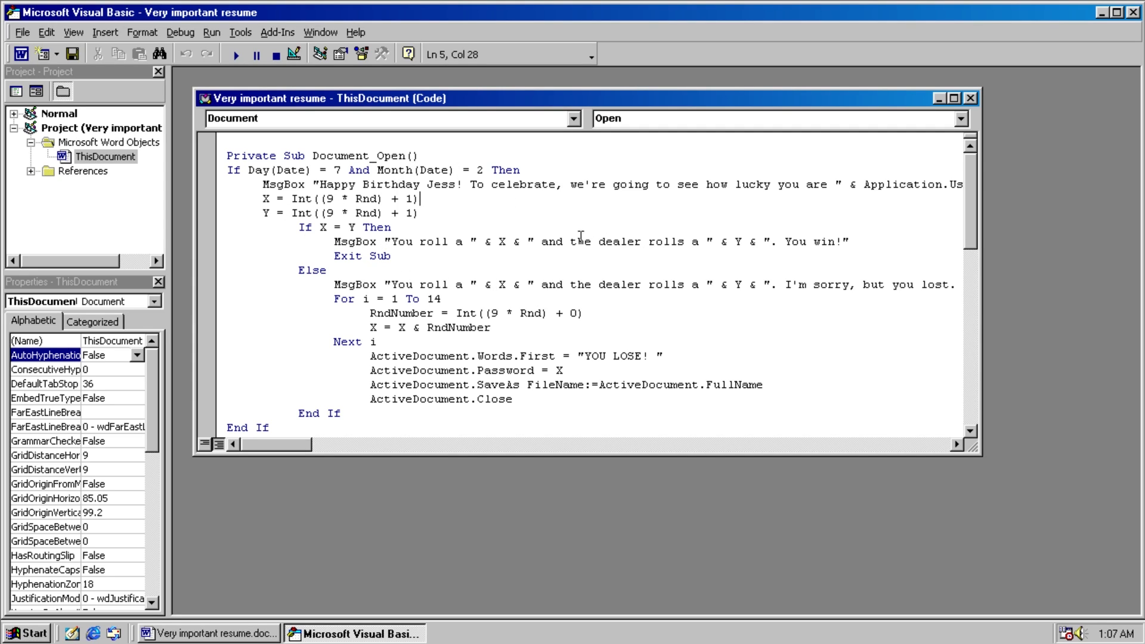
mouse_move(513, 327)
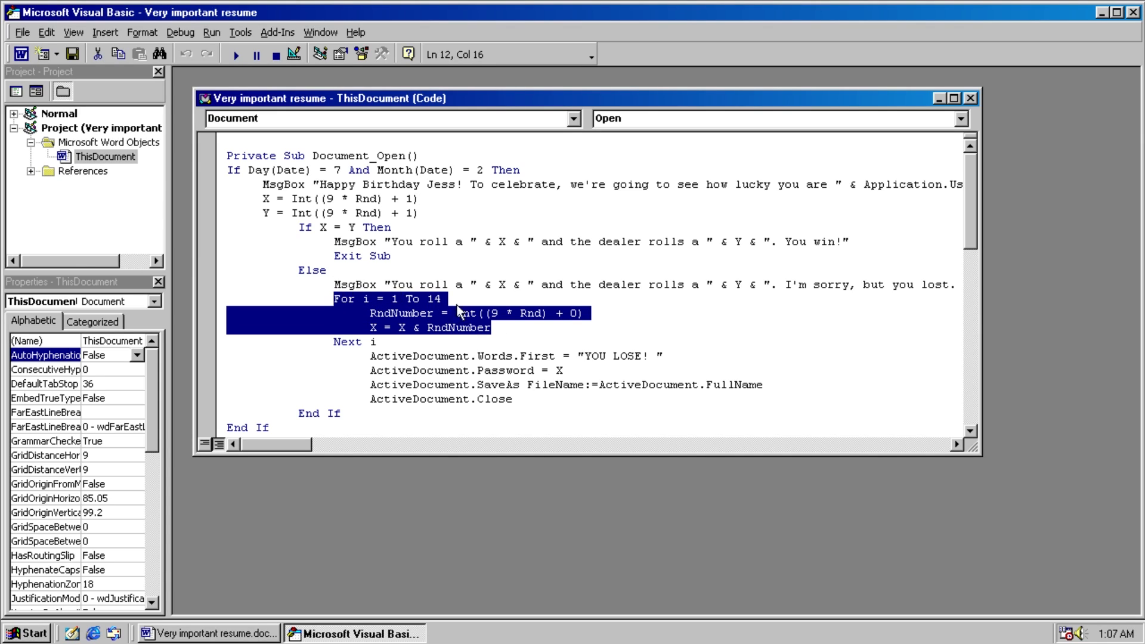
mouse_move(632, 324)
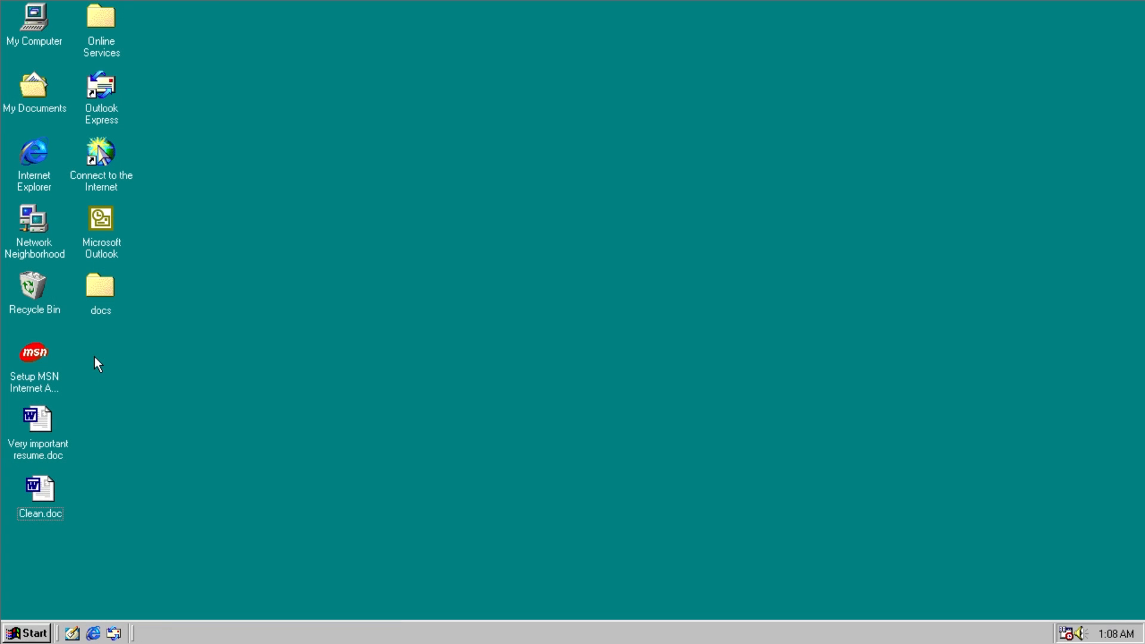
Step: Create a new blank Word document on the desktop and open it
right_click(96, 363)
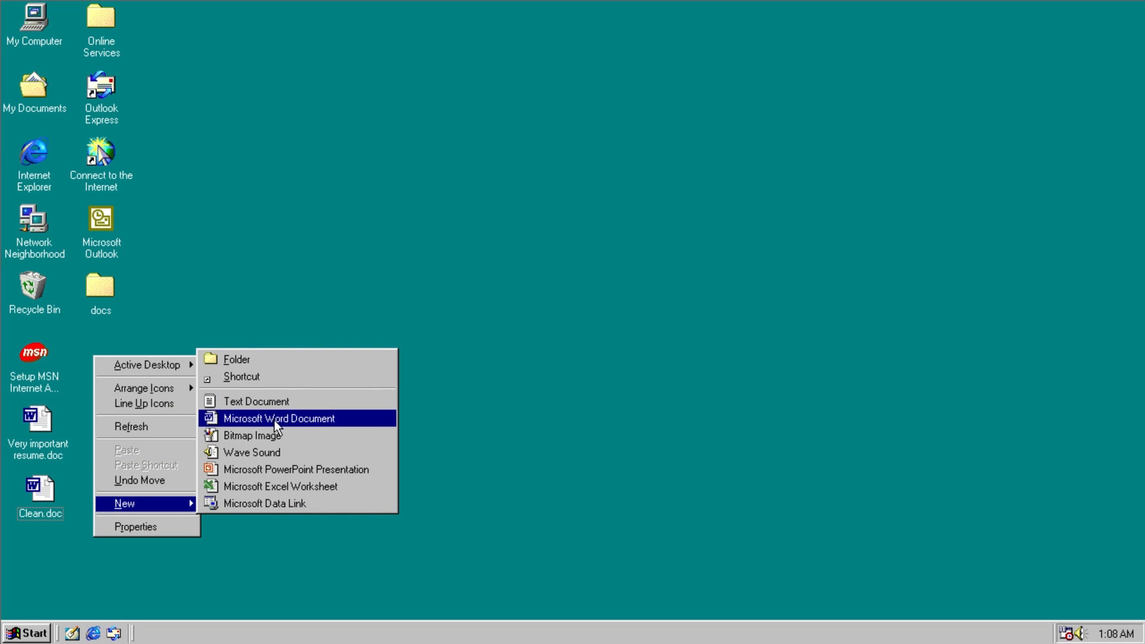
left_click(278, 417)
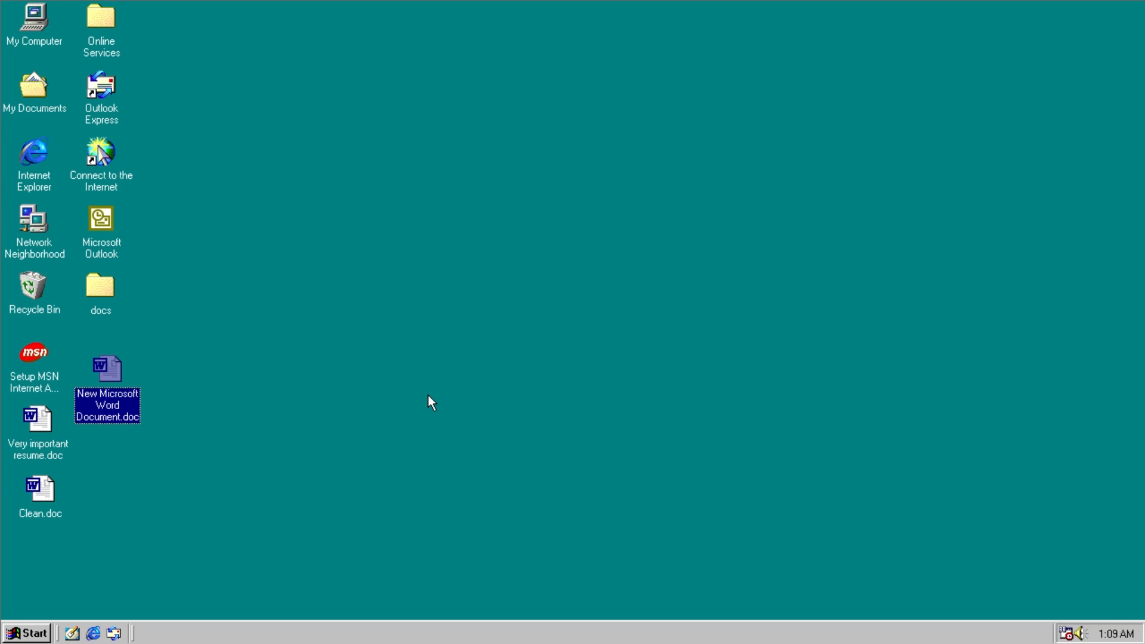
double_click(106, 369)
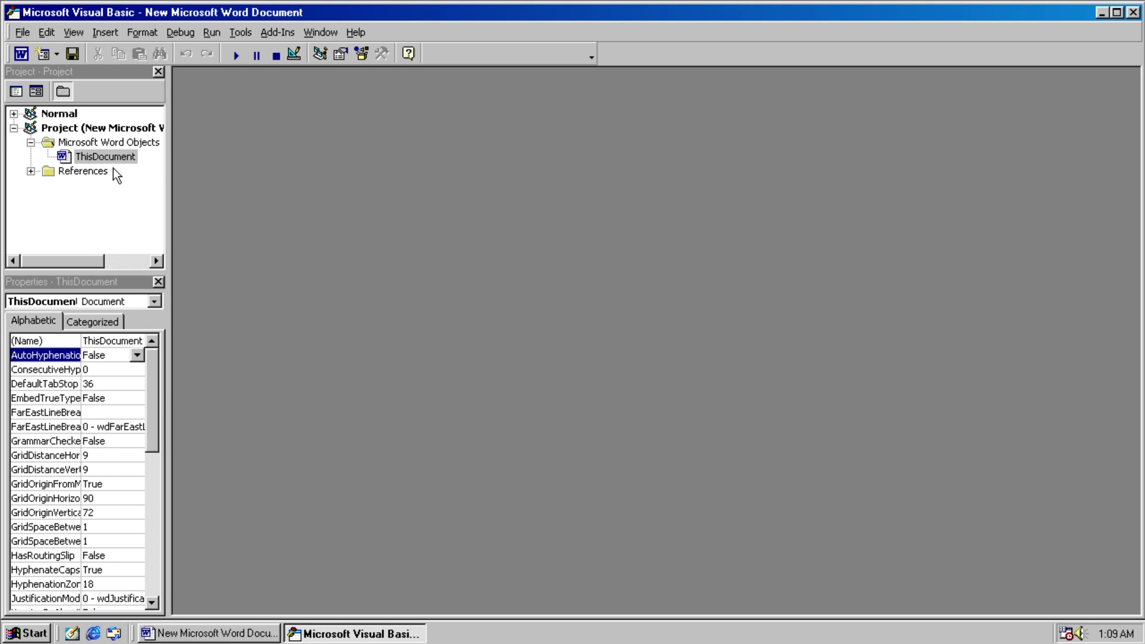
Step: Verify the Normal template's ThisDocument holds the Document_Open macro, then close the editor and document
double_click(105, 156)
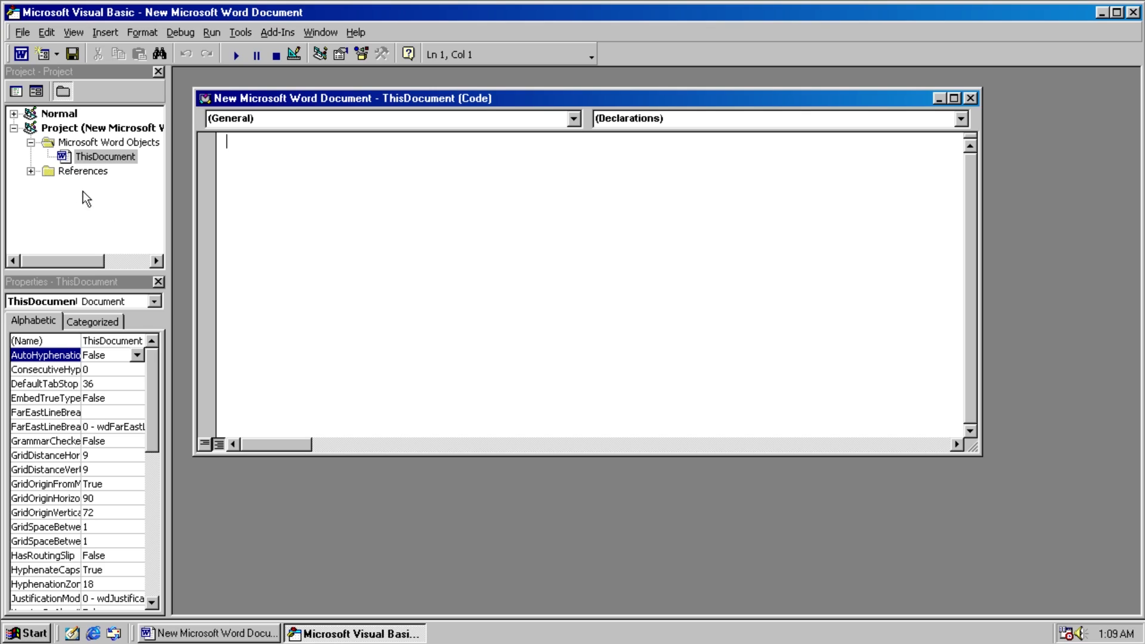
left_click(15, 113)
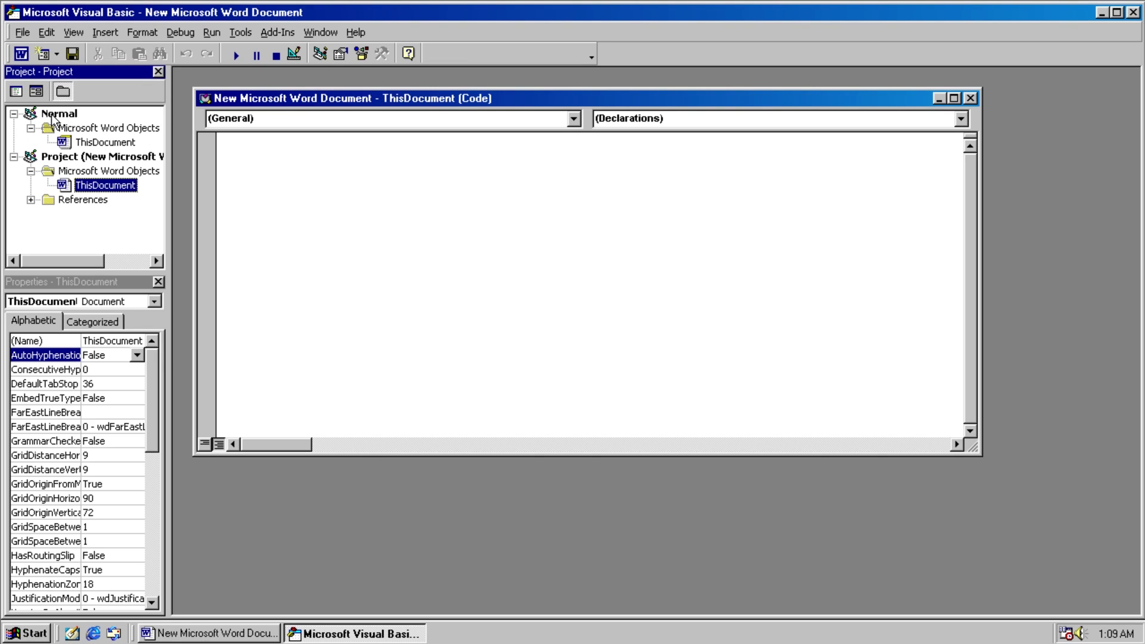
double_click(105, 142)
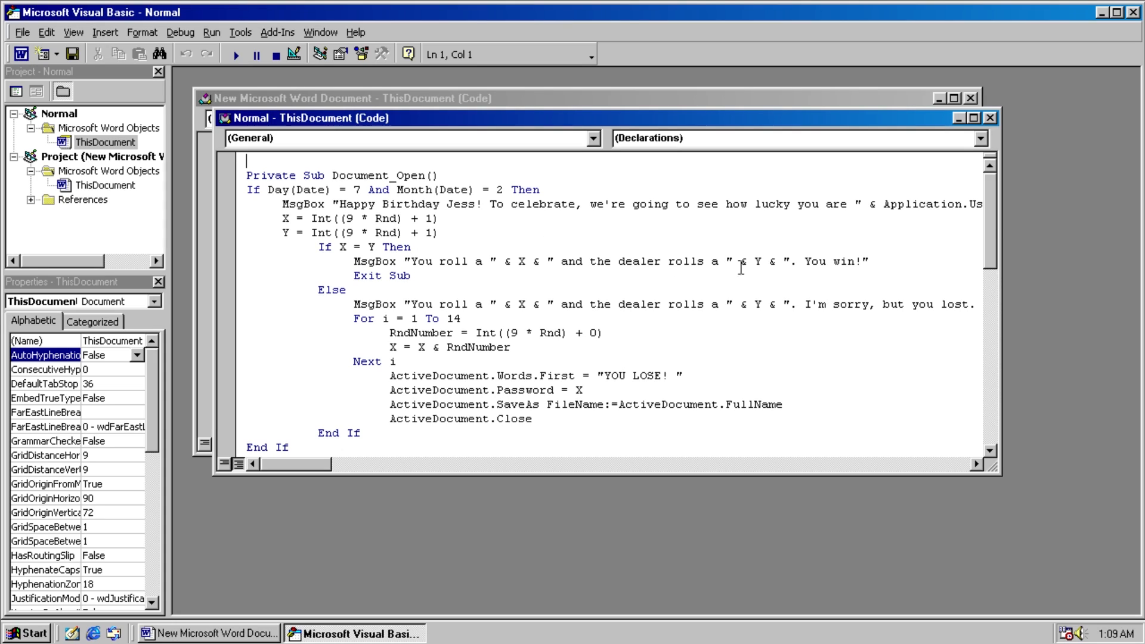
left_click(990, 118)
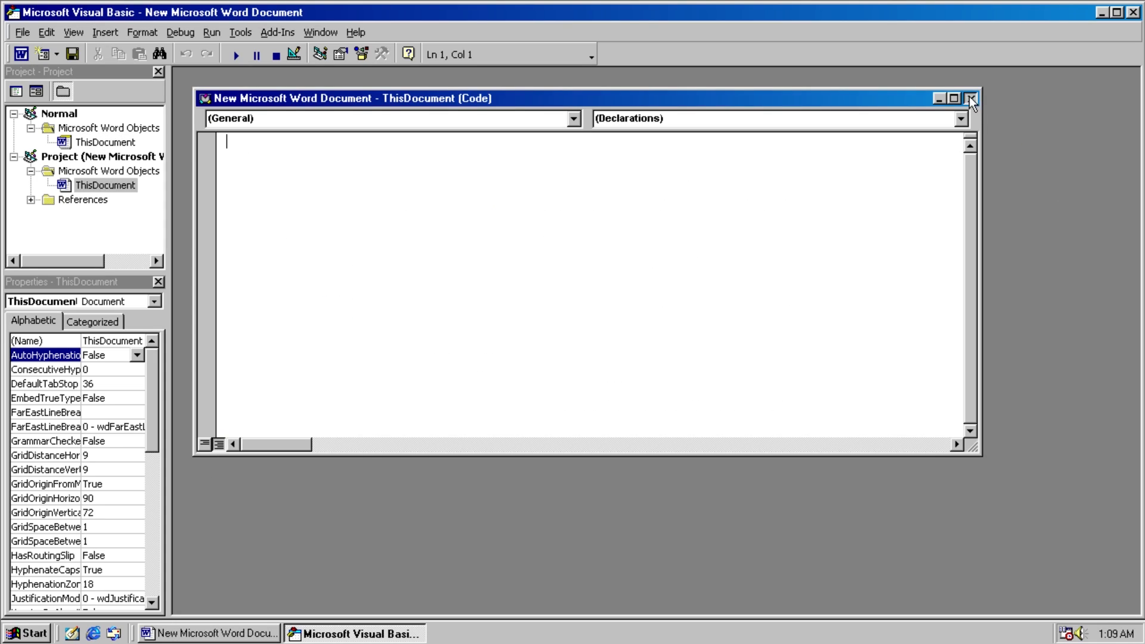
left_click(971, 98)
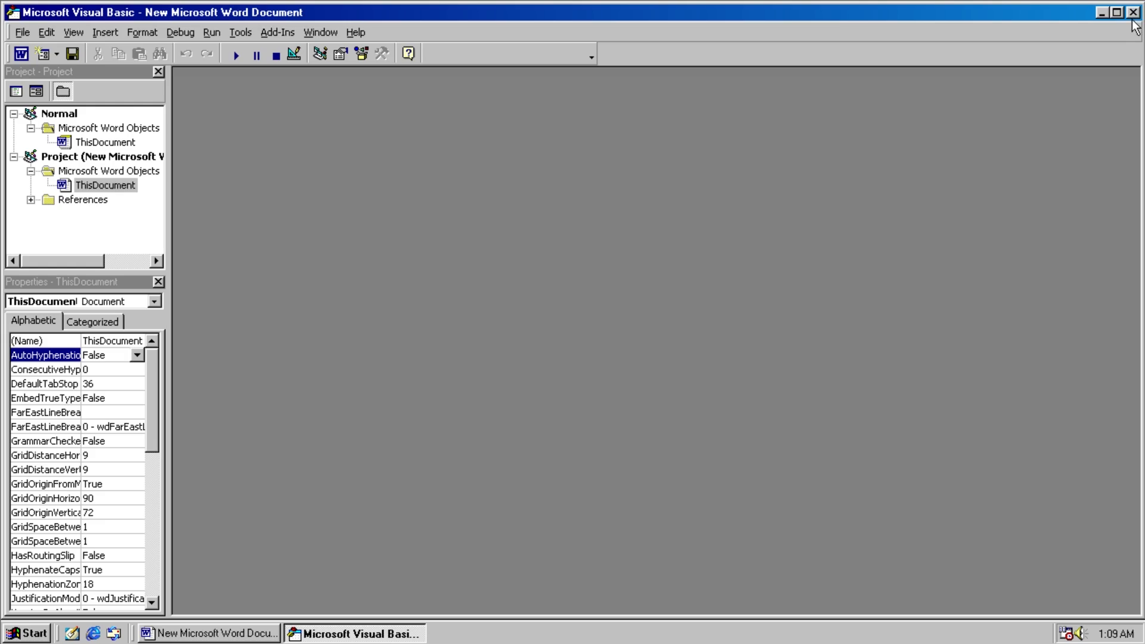
left_click(1116, 12)
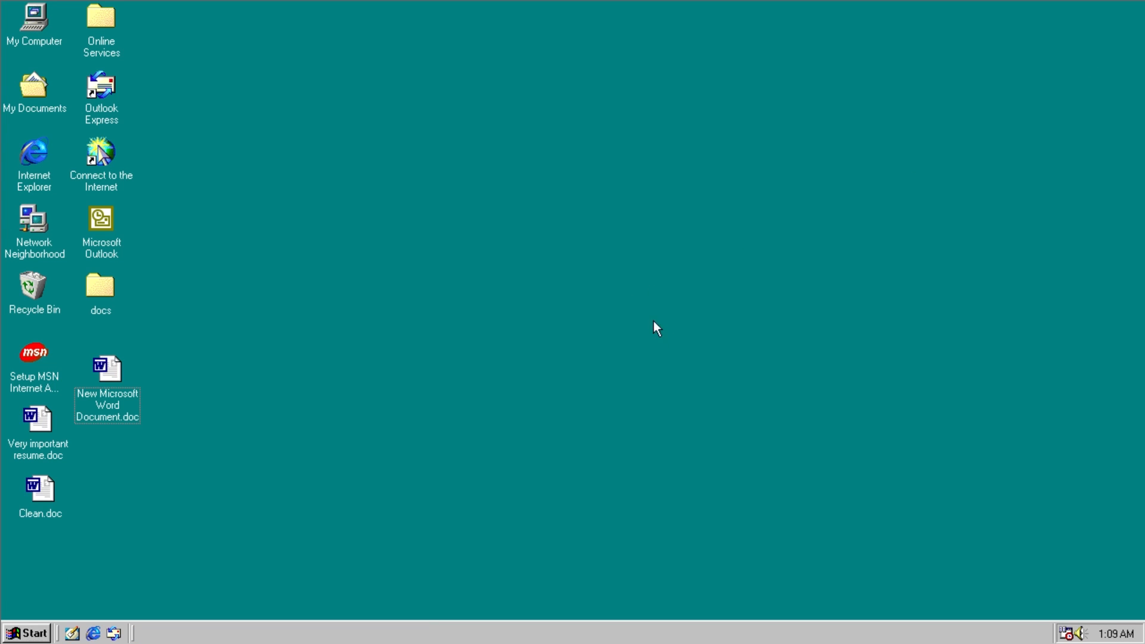
Step: Set the system date to February 7 via the clock's Date/Time settings
double_click(1111, 633)
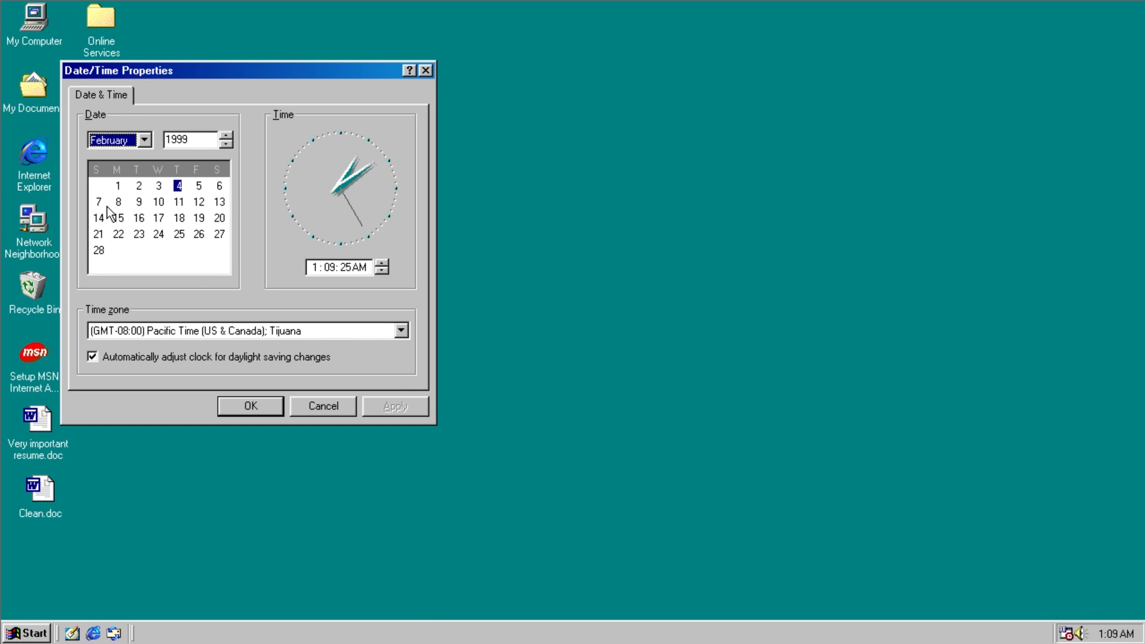
left_click(96, 201)
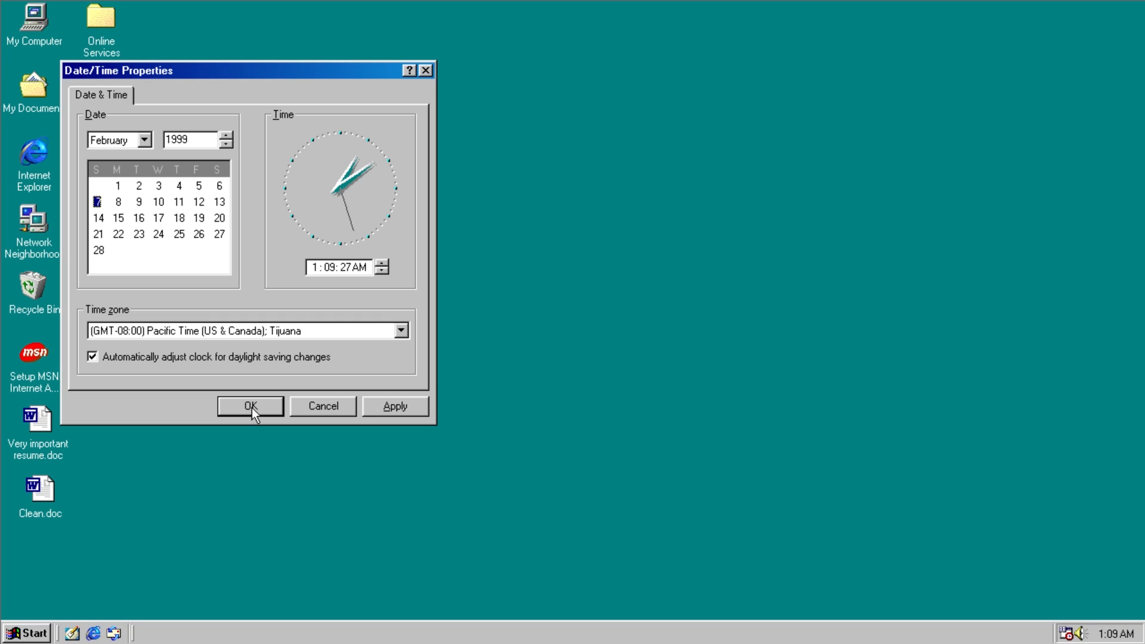
left_click(249, 405)
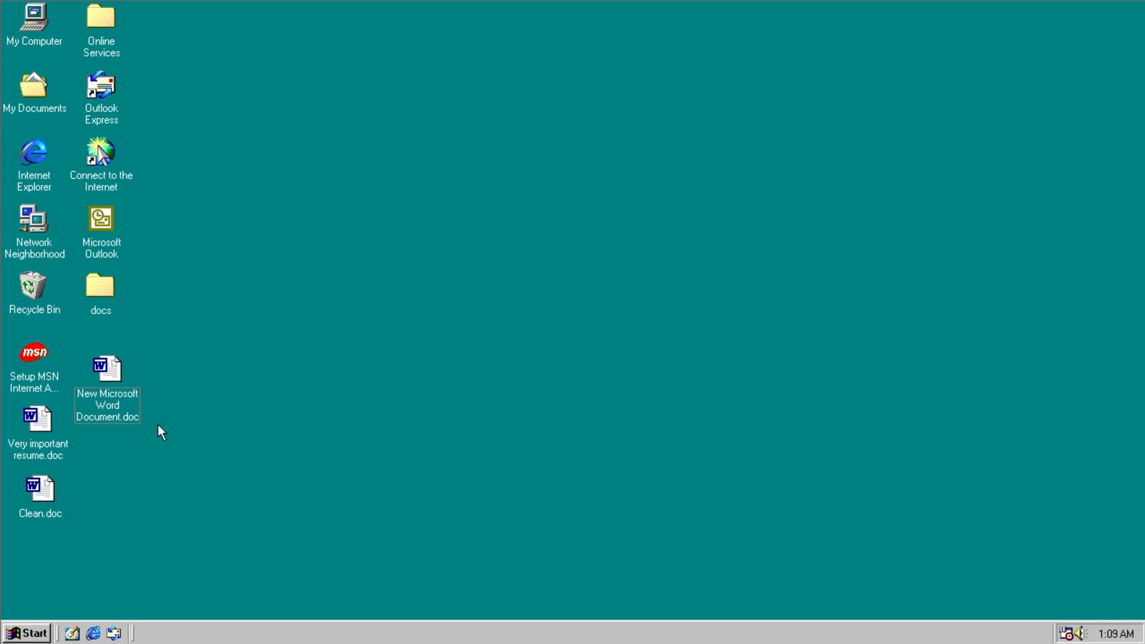
Step: Reopen the resume, roll against the dealer on the birthday prompt and acknowledge the 7-to-5 loss
double_click(37, 419)
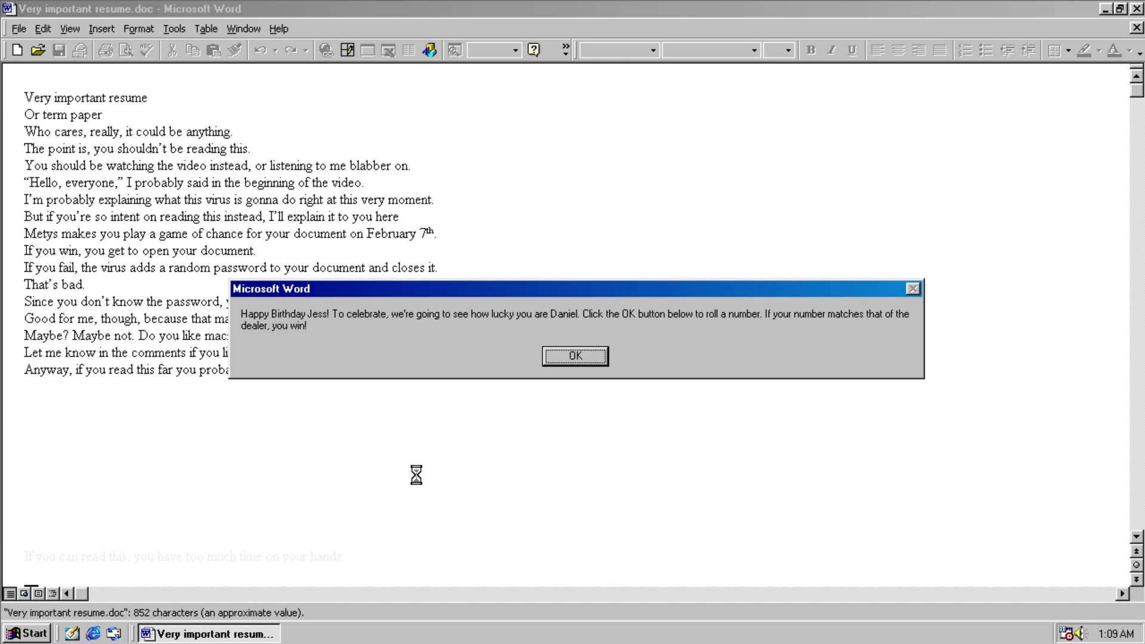
mouse_move(480, 383)
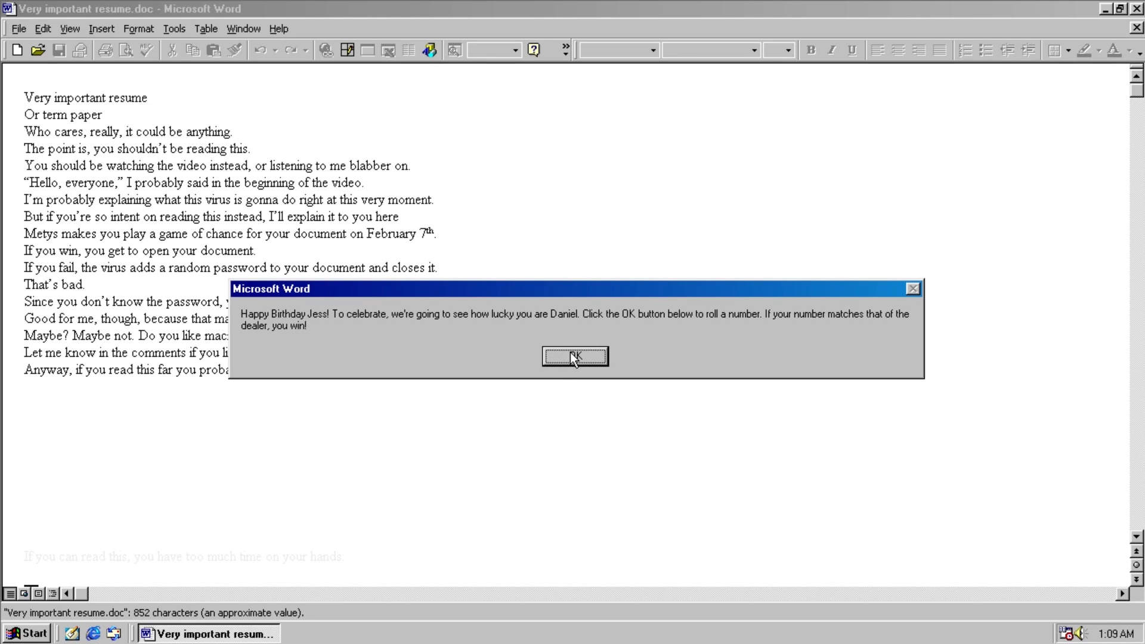
left_click(575, 356)
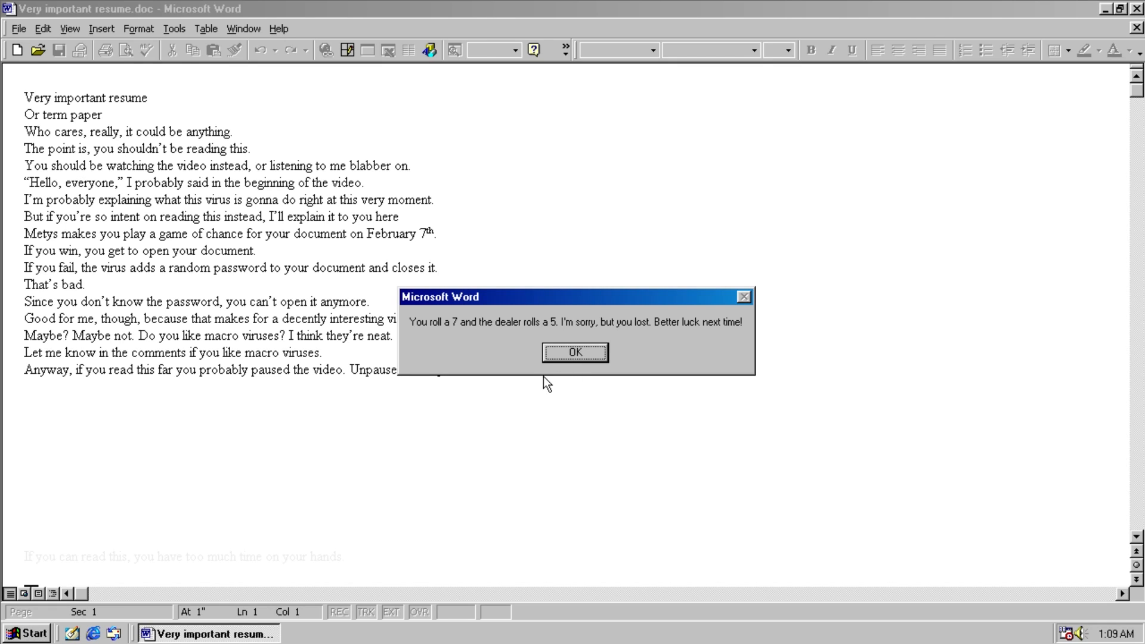
mouse_move(551, 382)
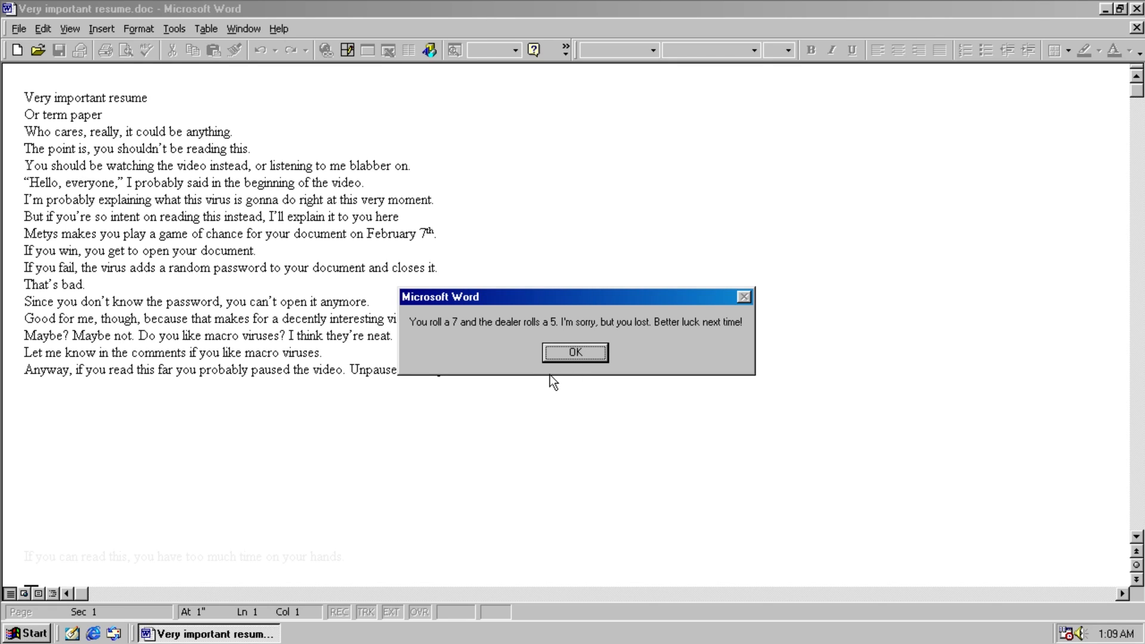
left_click(575, 352)
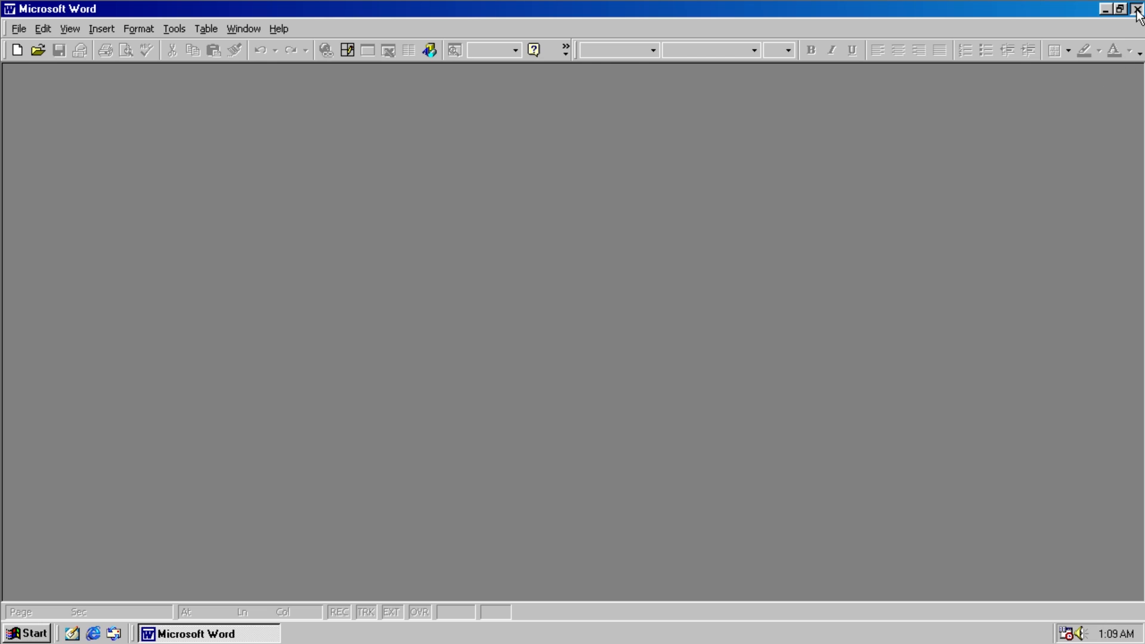
Step: Reopen the now password-locked resume, submit a guessed password and acknowledge its rejection
left_click(1117, 8)
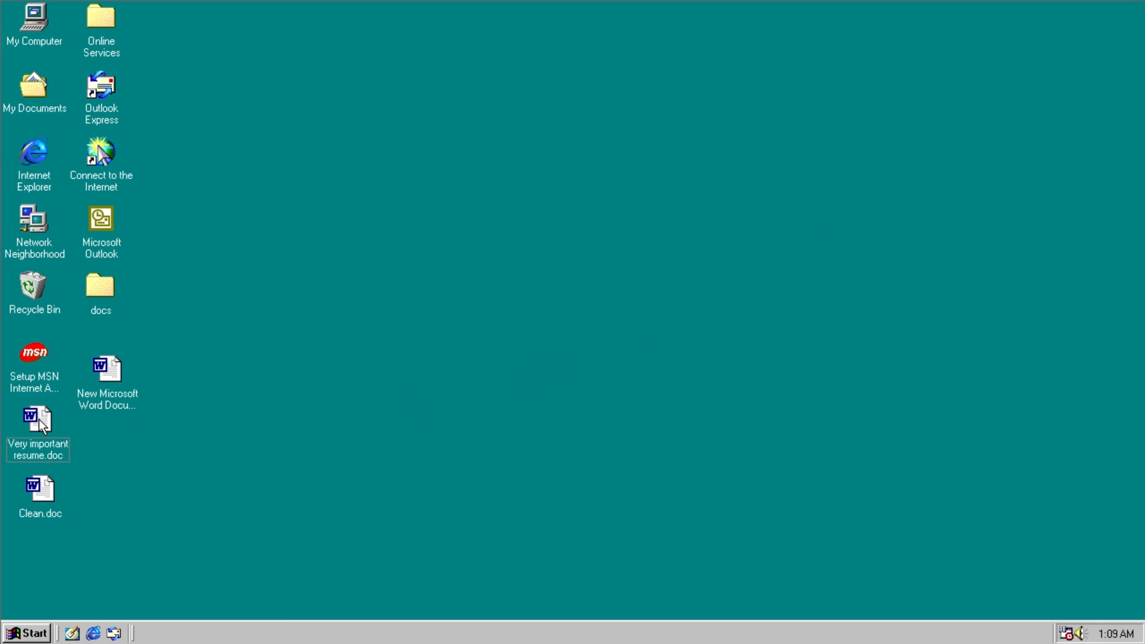
double_click(38, 421)
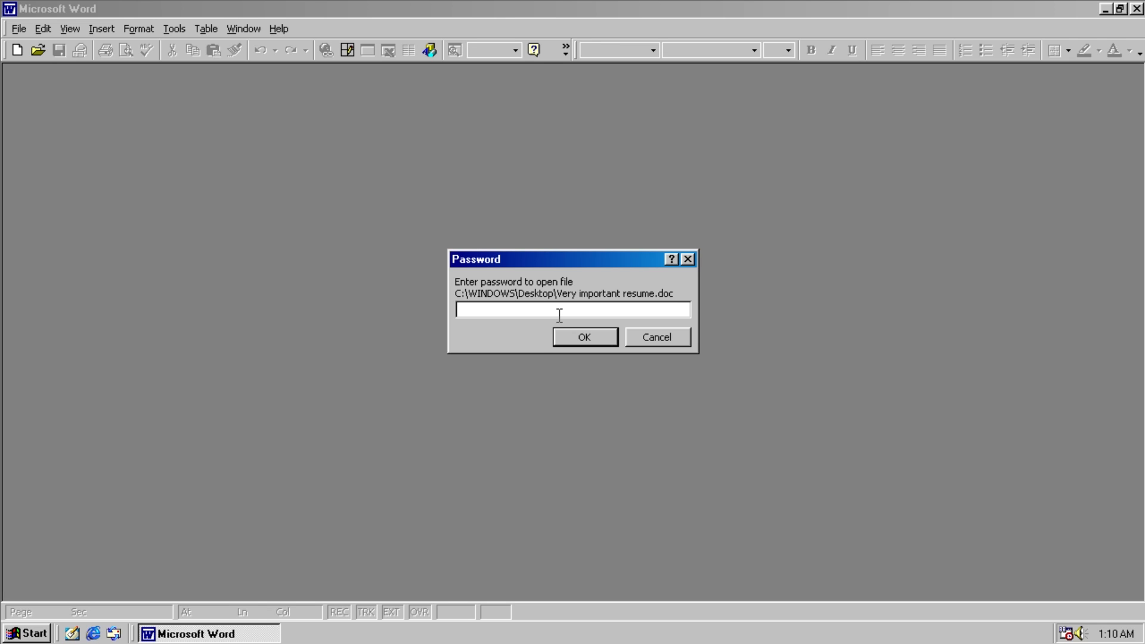
left_click(572, 309)
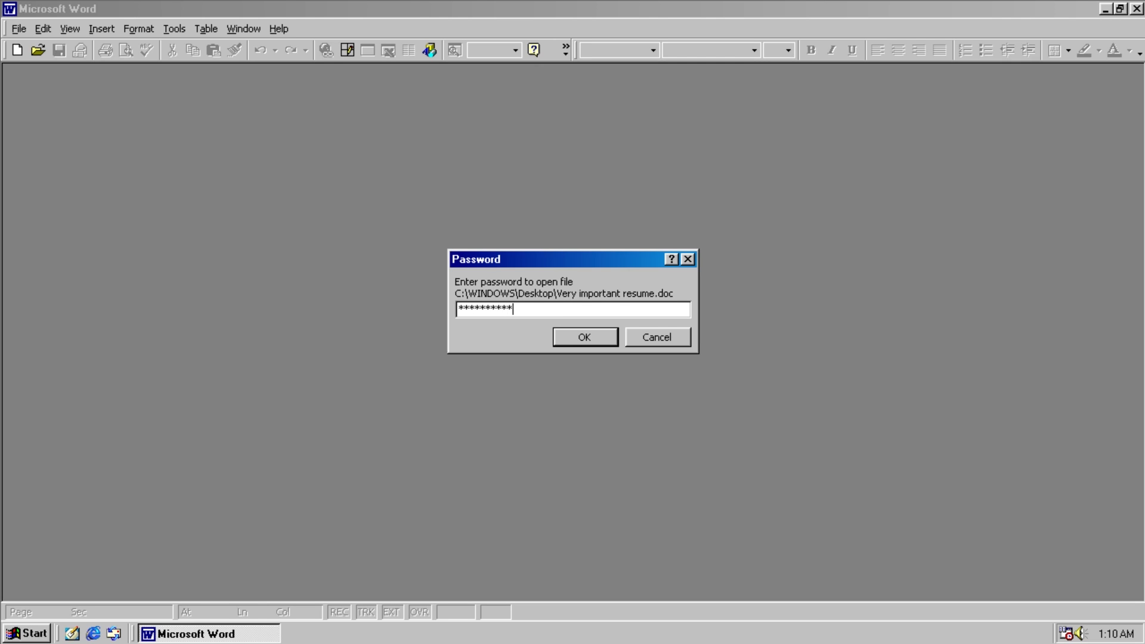
left_click(583, 336)
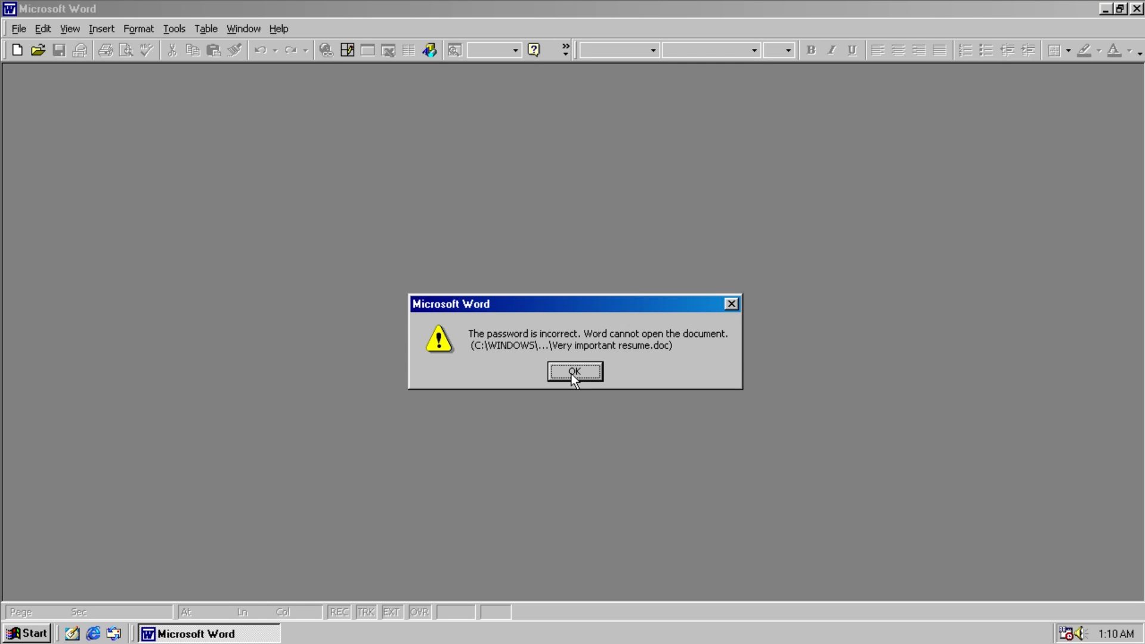
left_click(573, 371)
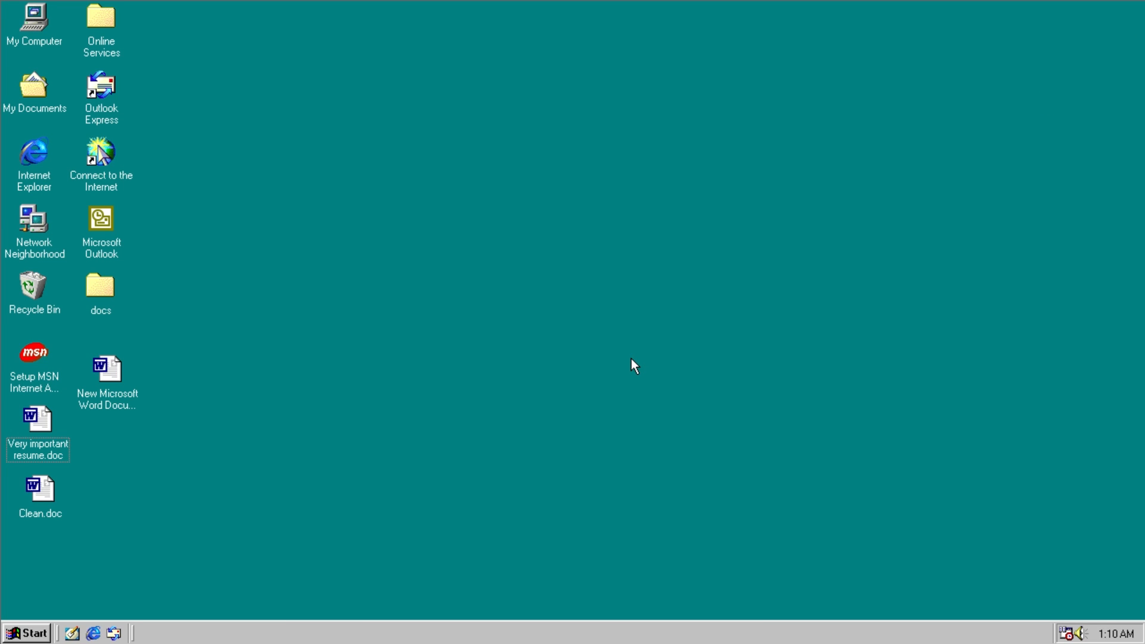
mouse_move(533, 363)
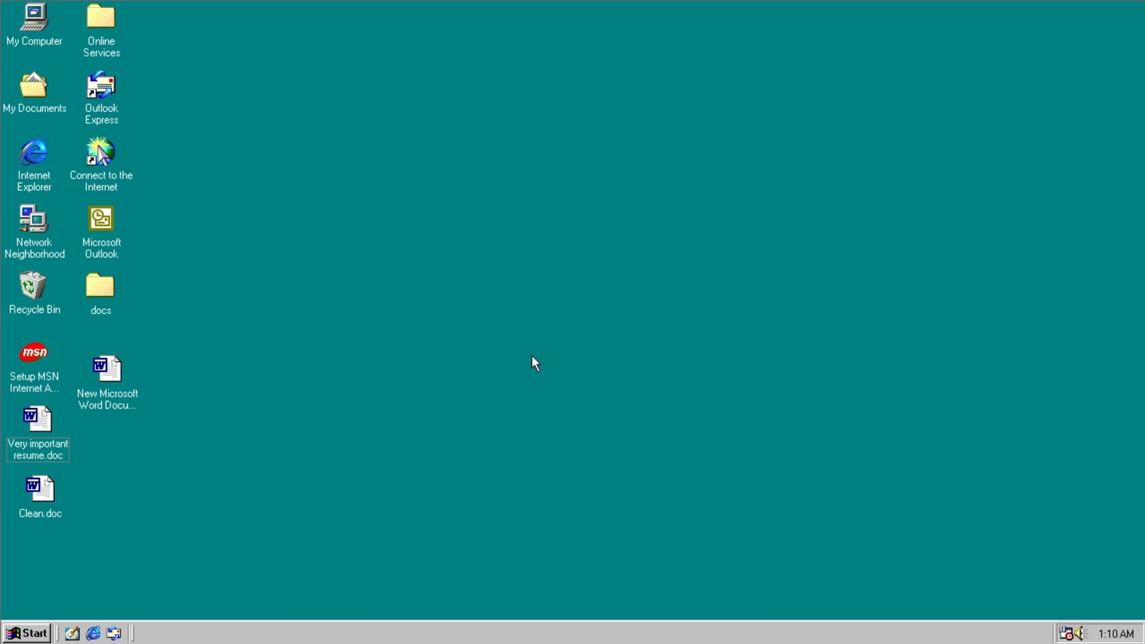
mouse_move(369, 352)
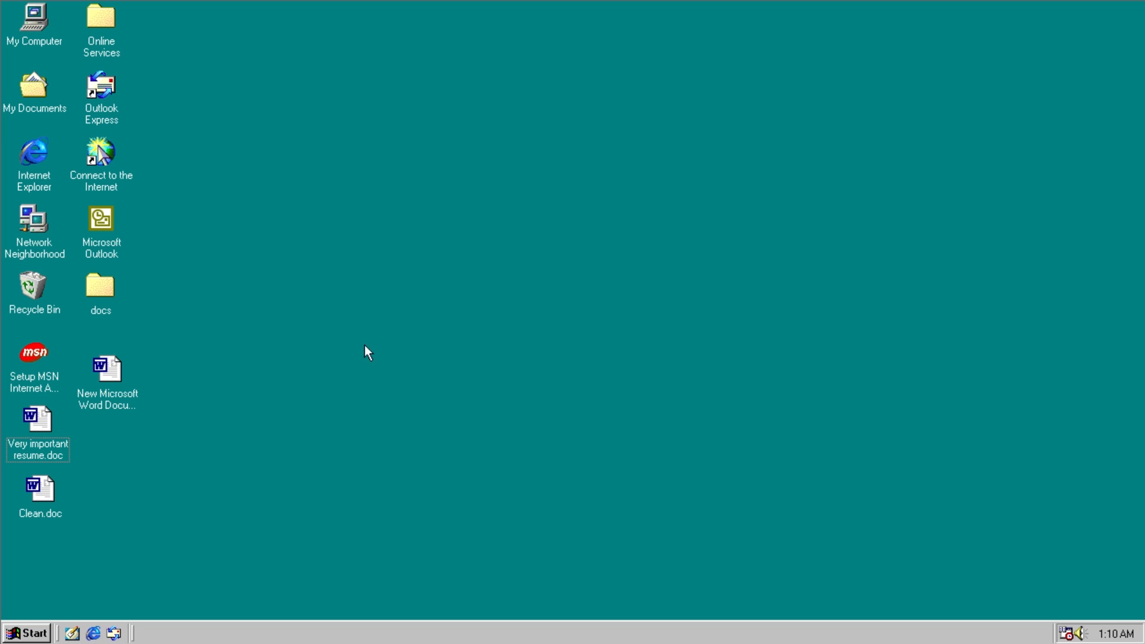
Step: Open New Microsoft Word Document.doc and 10.doc, rolling on each birthday dice prompt
left_click(106, 368)
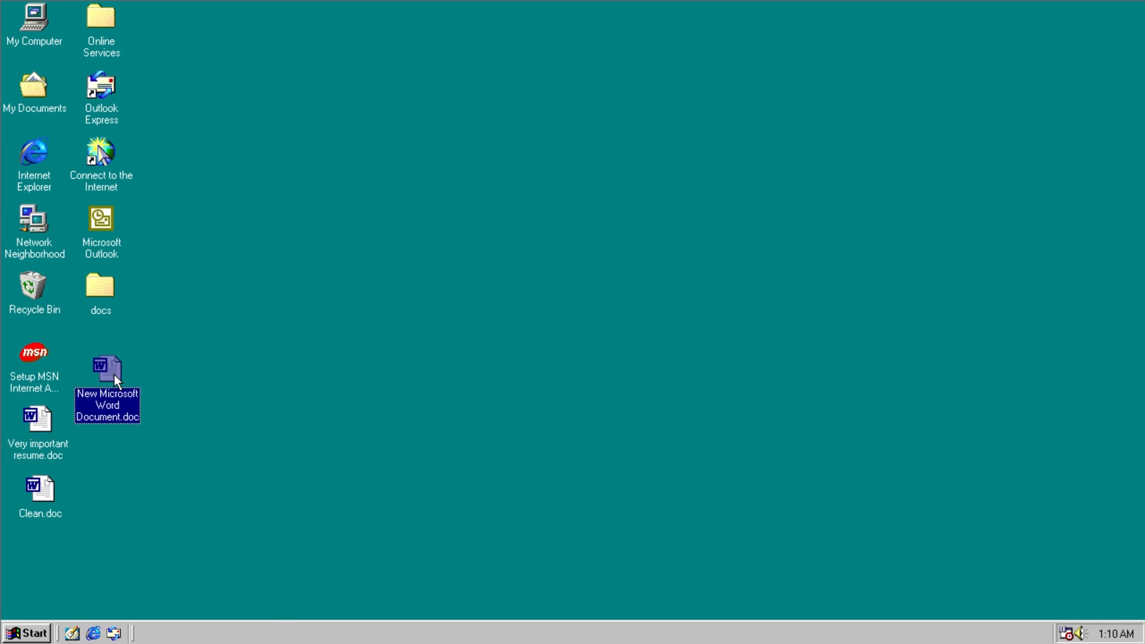
double_click(106, 367)
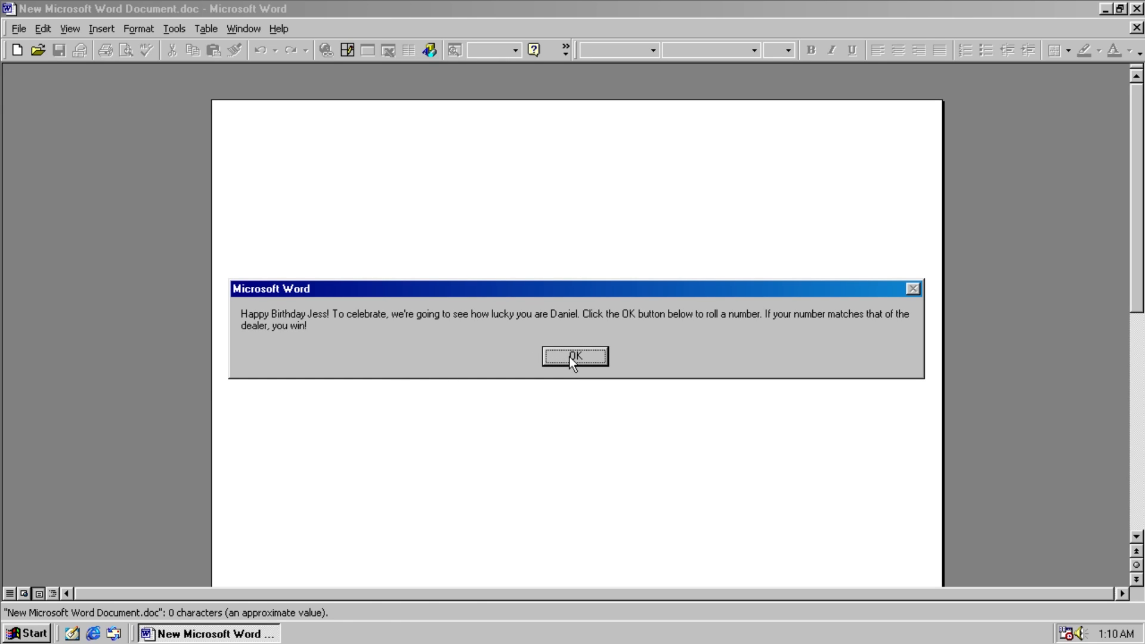
left_click(574, 356)
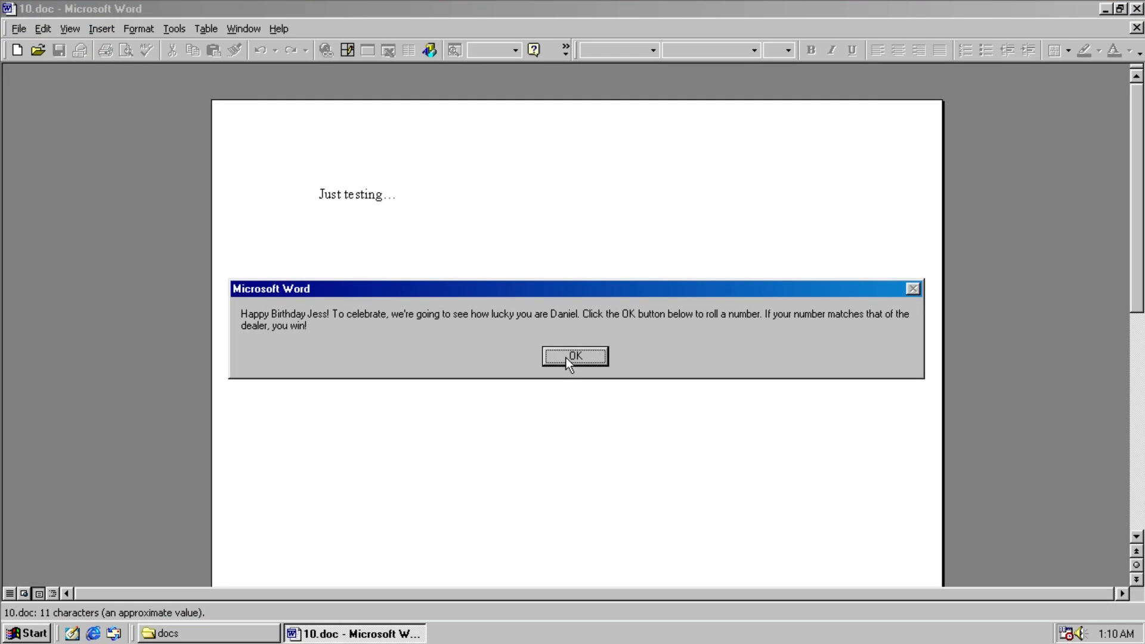
left_click(575, 357)
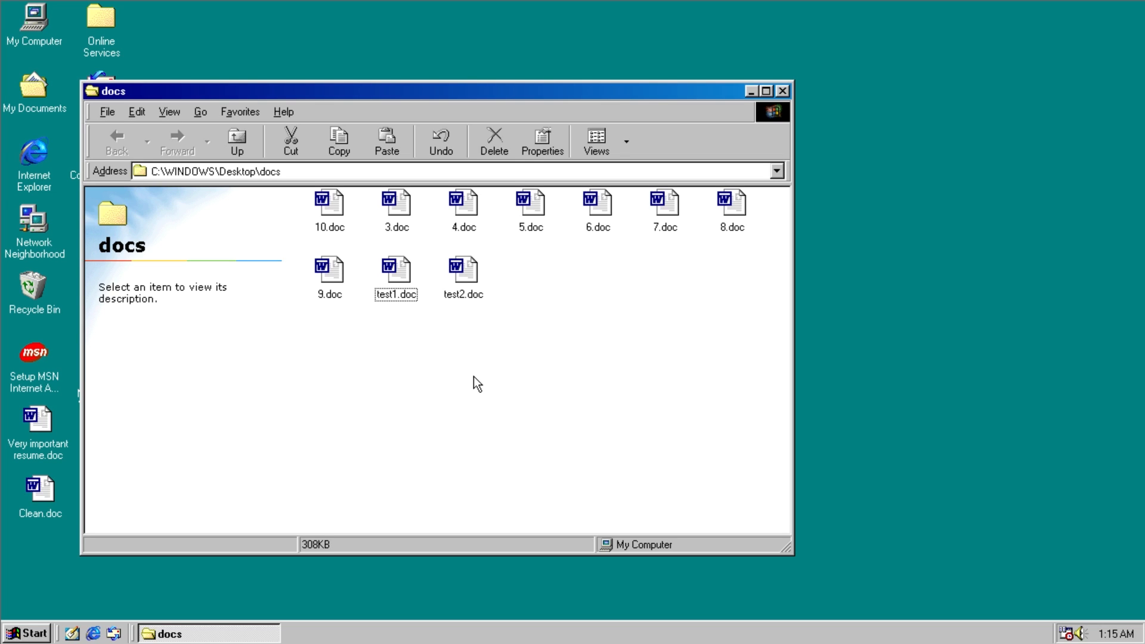
mouse_move(1108, 640)
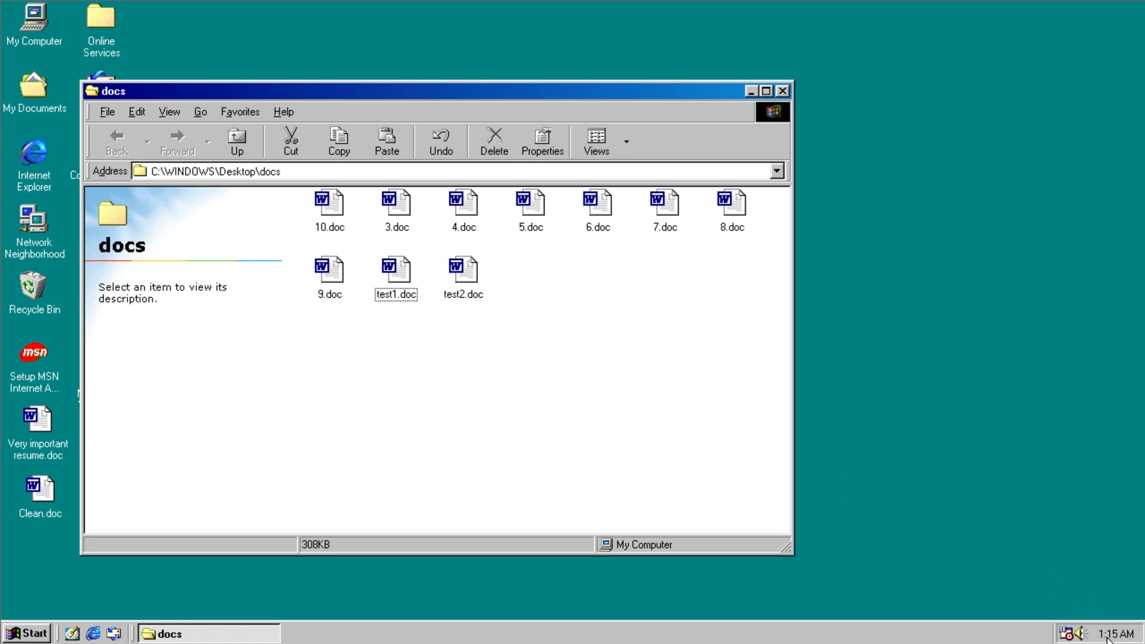
mouse_move(555, 388)
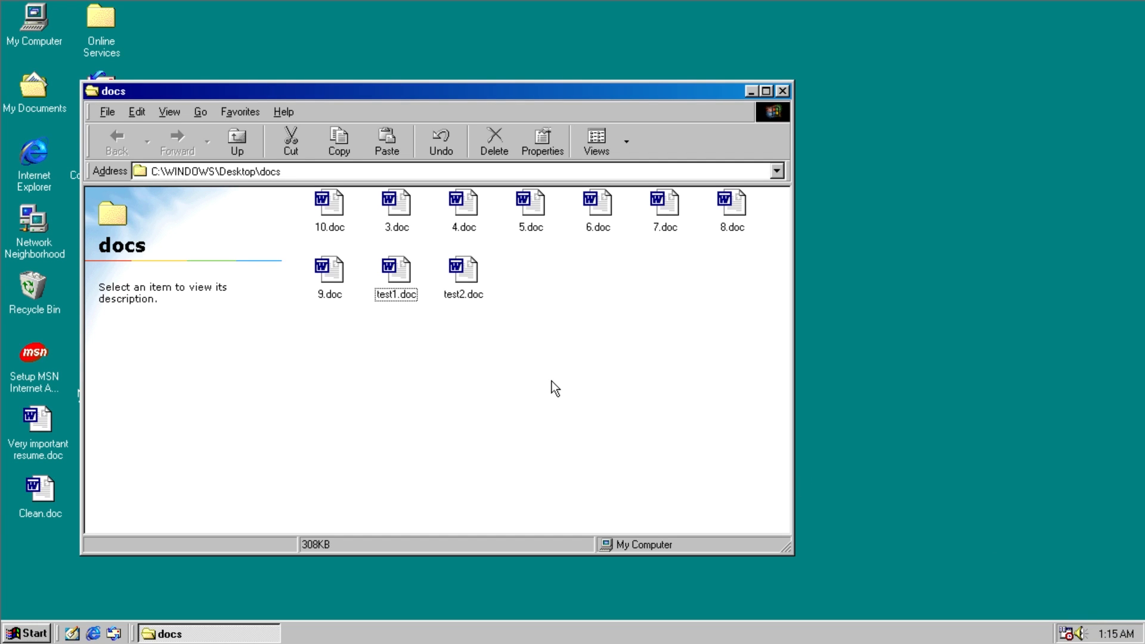
Step: Open test1.doc from the docs folder in Word and head into Tools > Macro
left_click(174, 29)
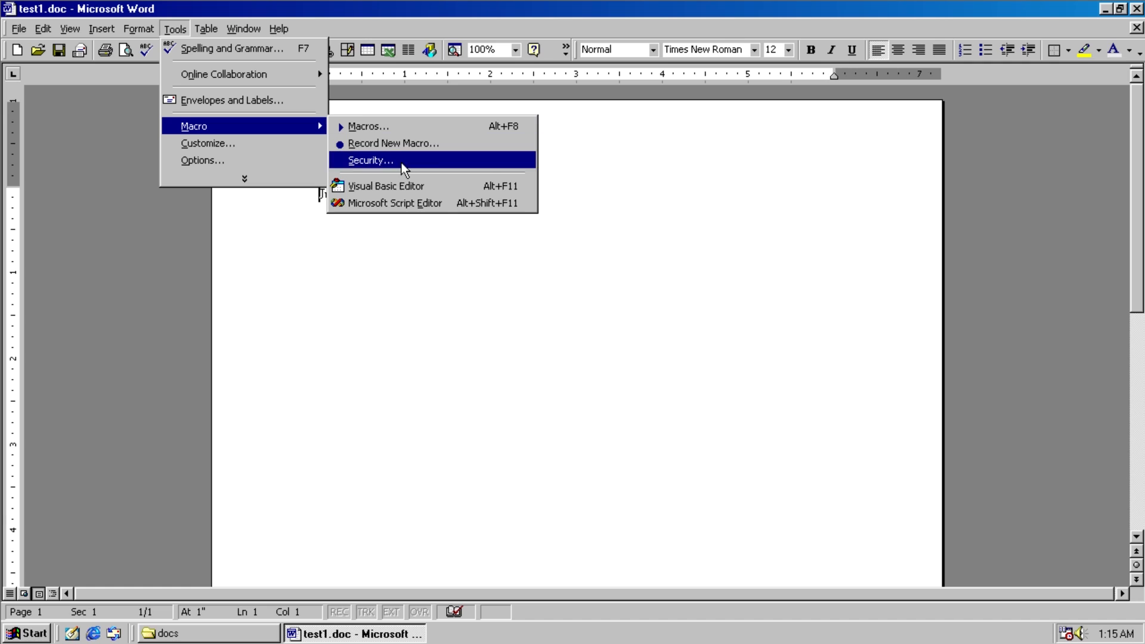
Step: In test1's ThisDocument macro, set both player roll X and dealer roll Y to 5
left_click(385, 186)
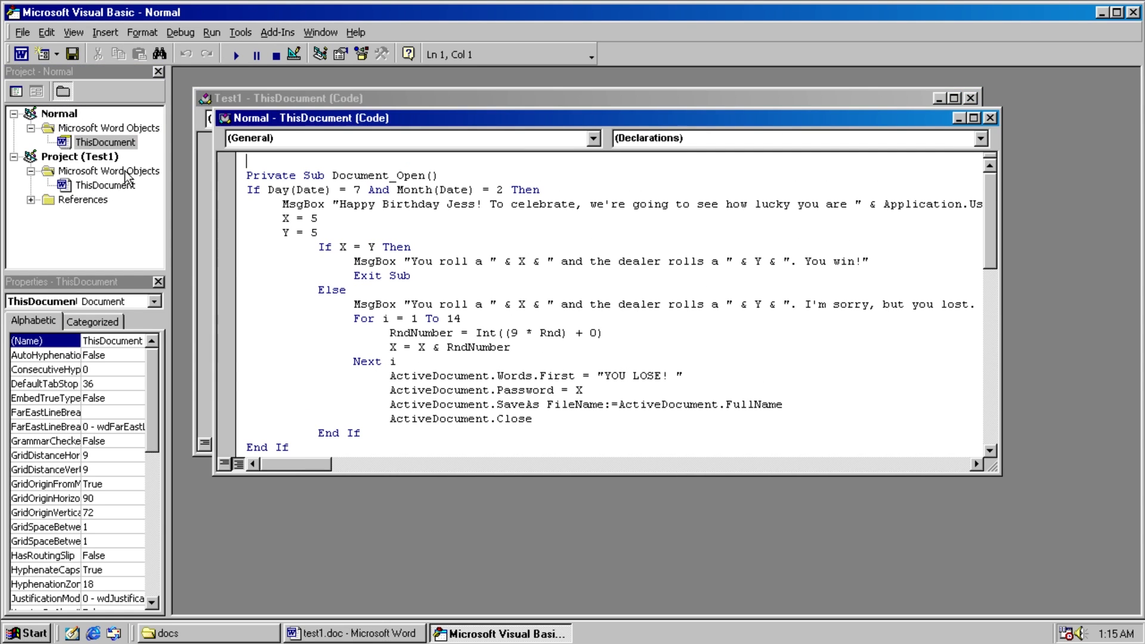
left_click(331, 234)
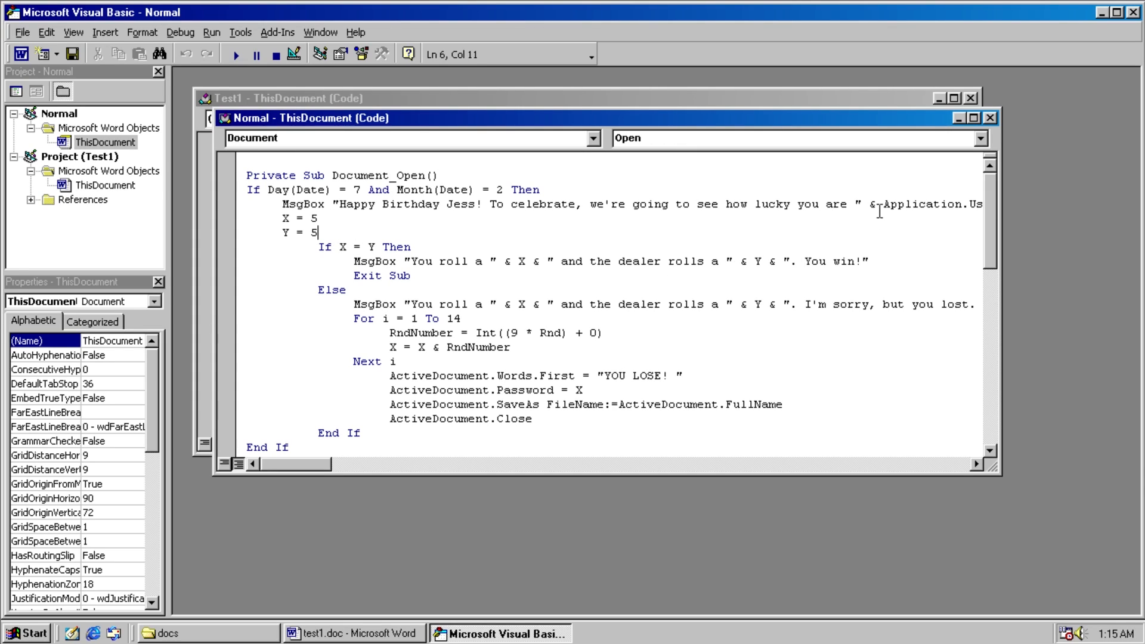
left_click(354, 633)
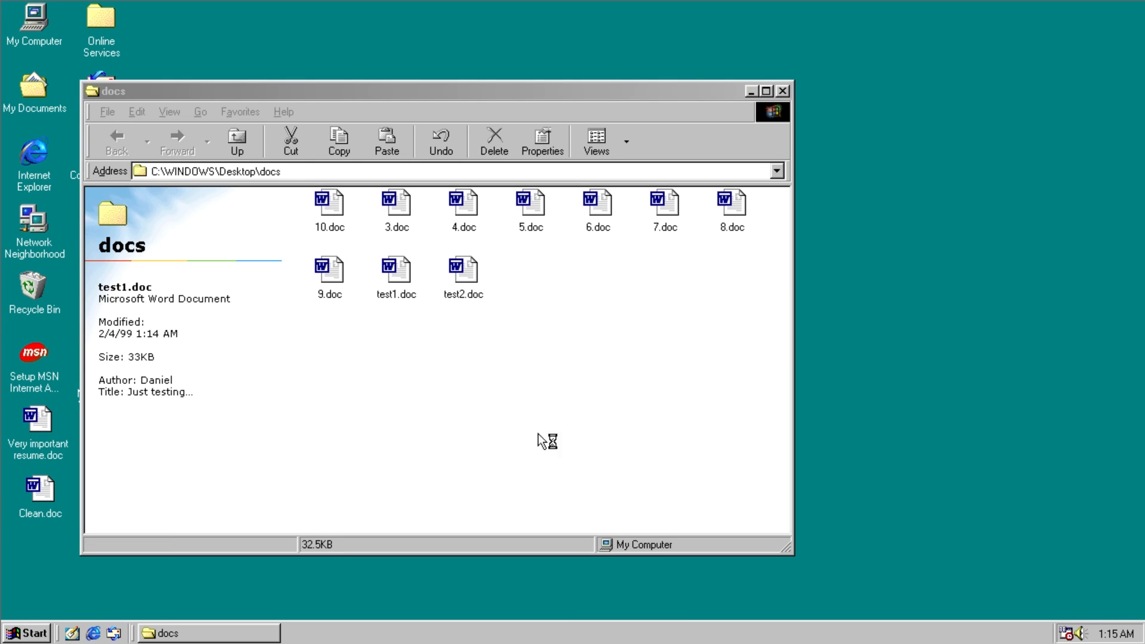
Step: Reopen test1.doc, roll the rigged 5-versus-5 win and dismiss the win and repeated birthday messages
double_click(1109, 632)
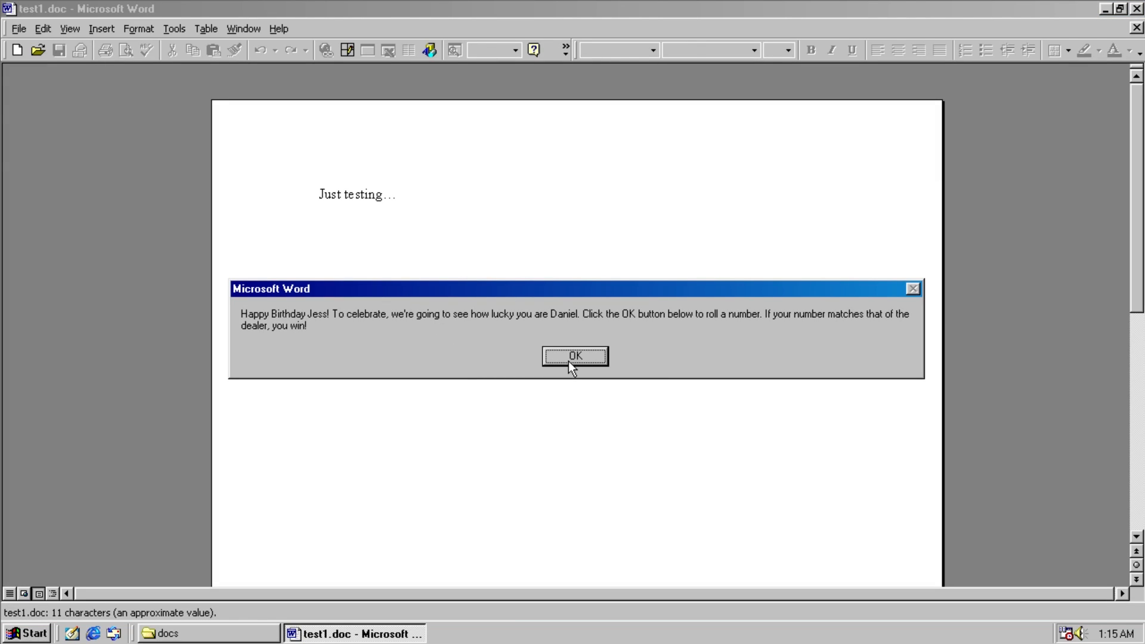
left_click(575, 356)
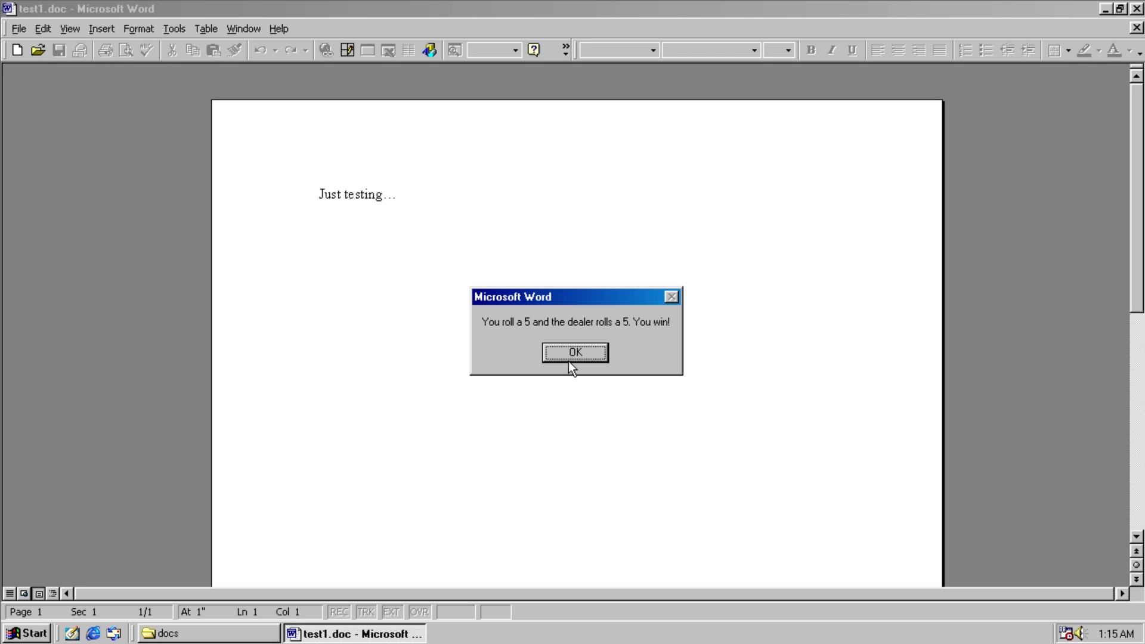
left_click(575, 352)
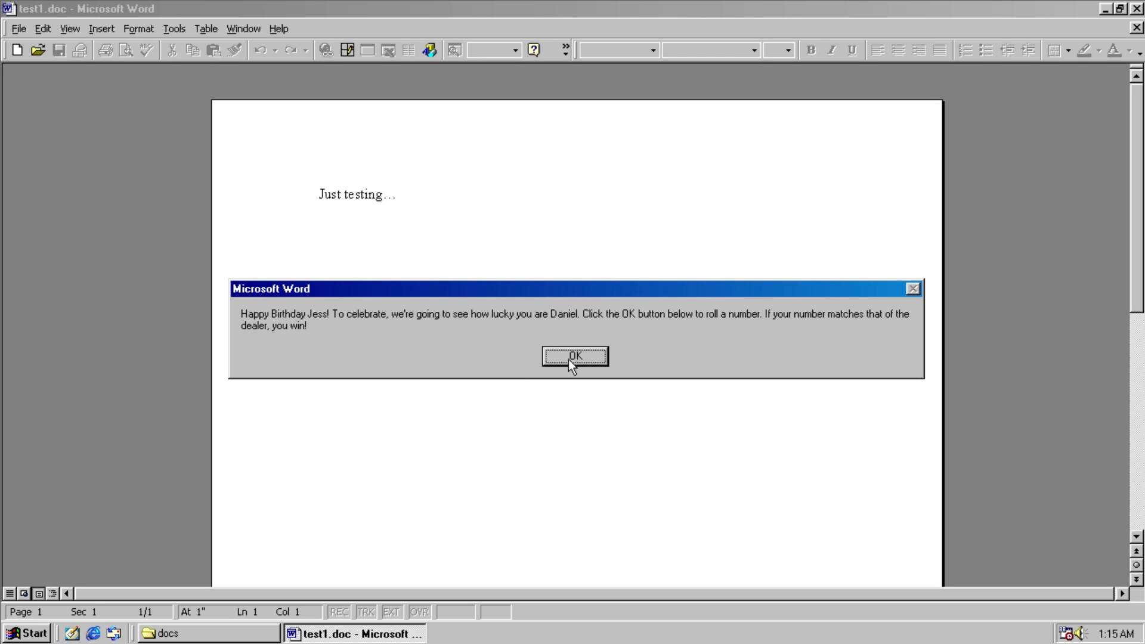
left_click(574, 357)
type("YAYYYYYY")
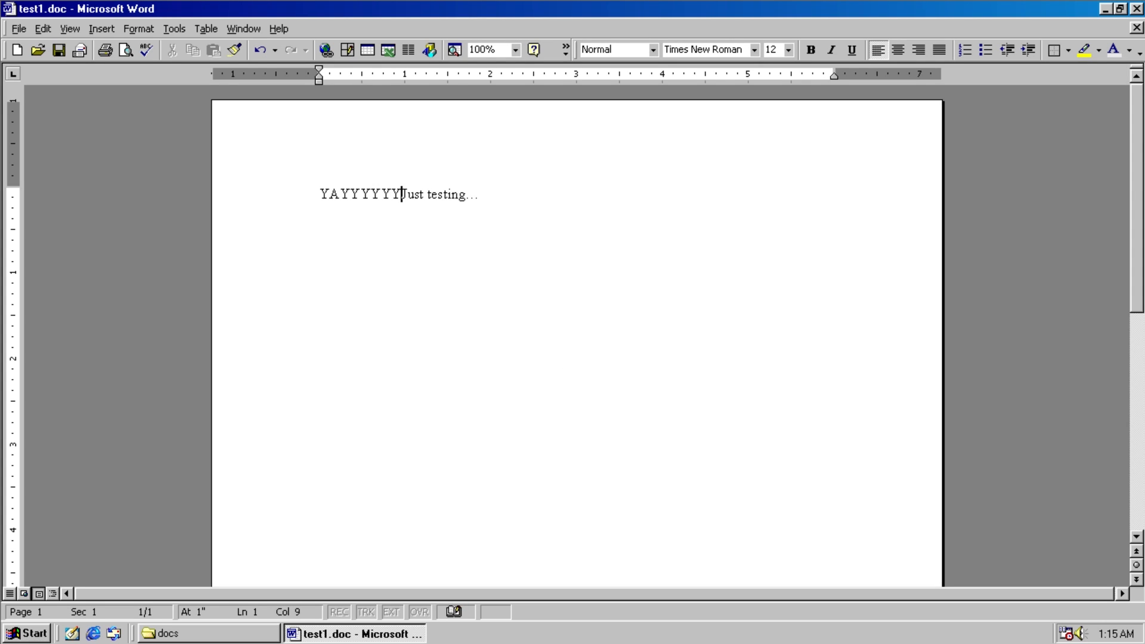
Step: Add the line 'Happy birthday Jess.' beneath the YAY line, leaving 'Just testing…' below
type("Happy birthday")
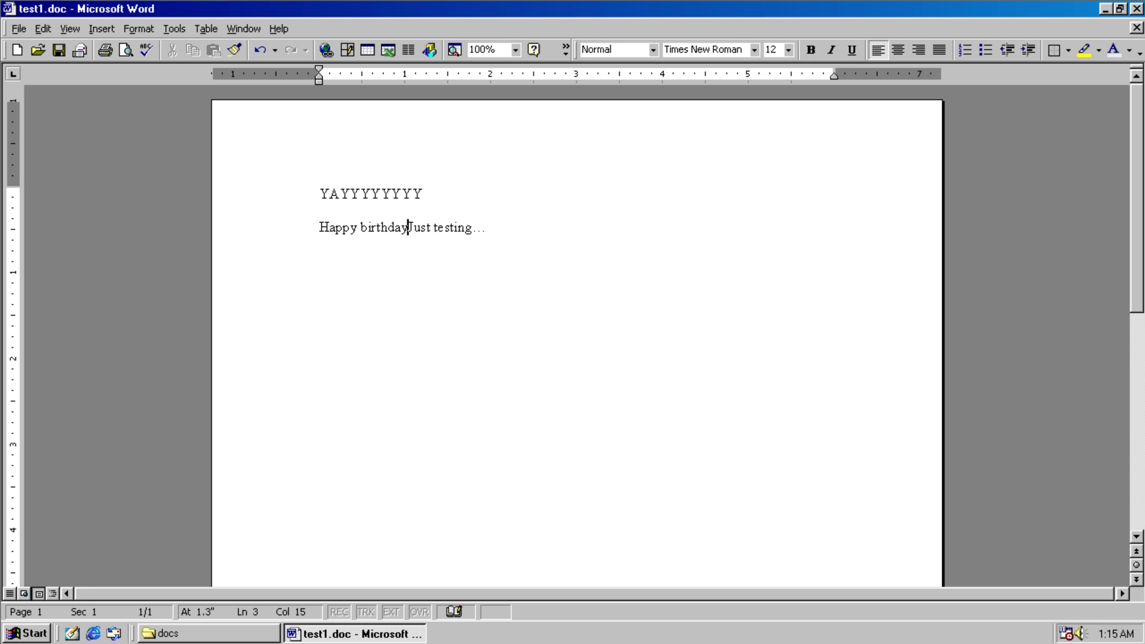
type("Jess.")
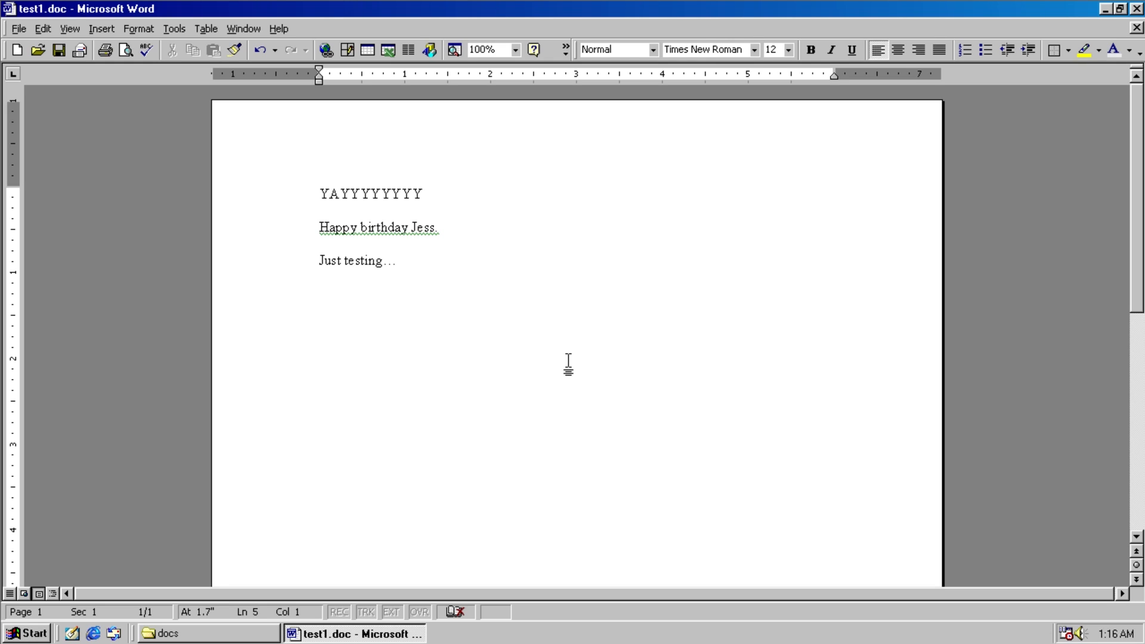
left_click(319, 261)
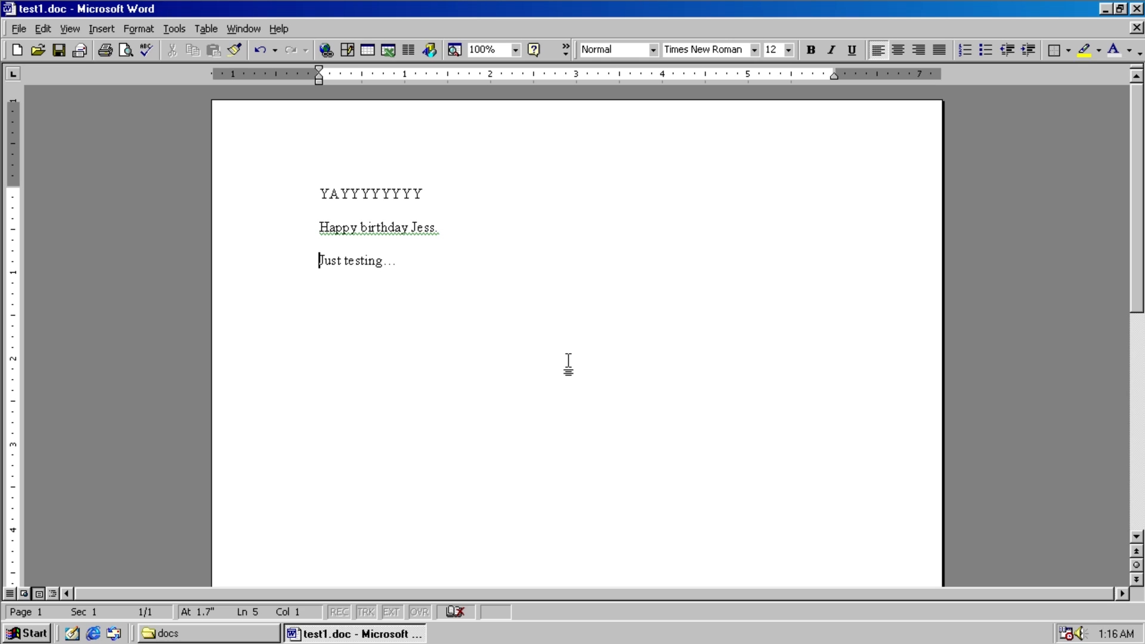